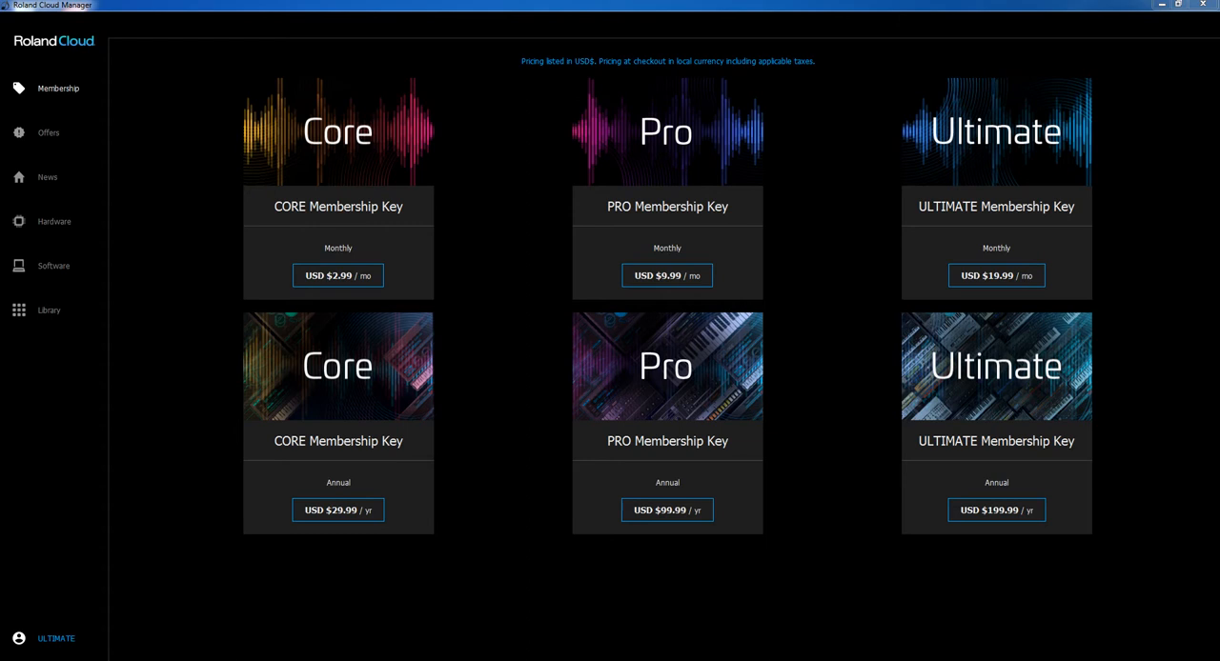
{"action": "mouse_move", "coordinate": [724, 530]}
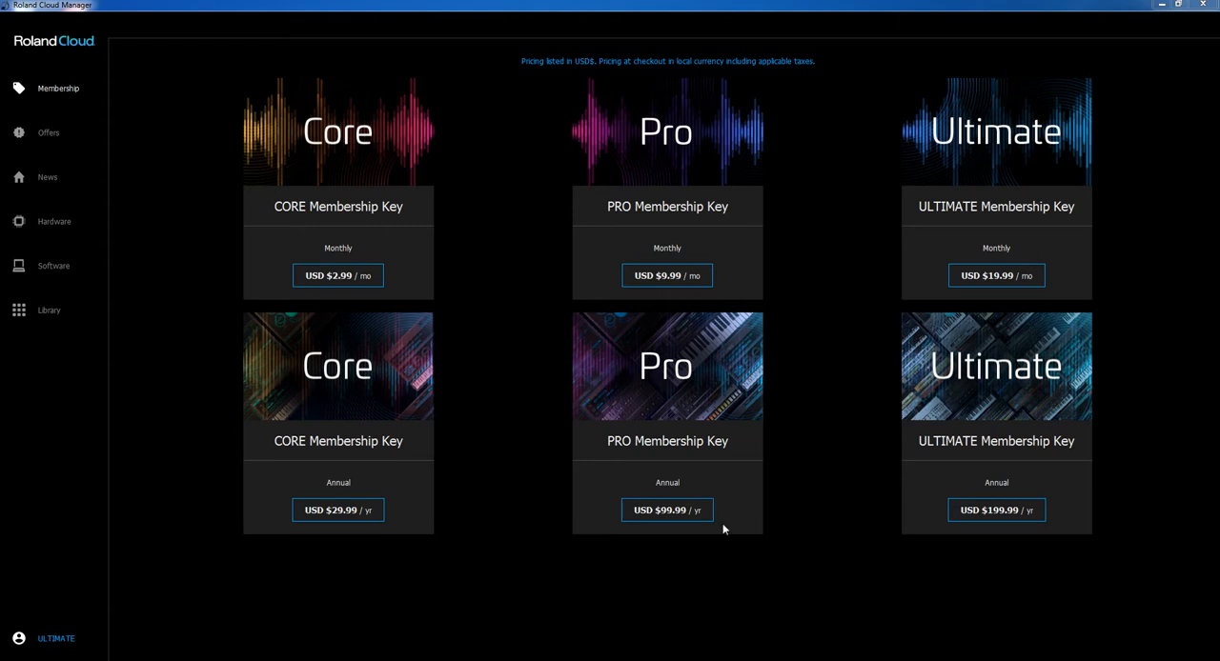
{"action": "mouse_move", "coordinate": [178, 50]}
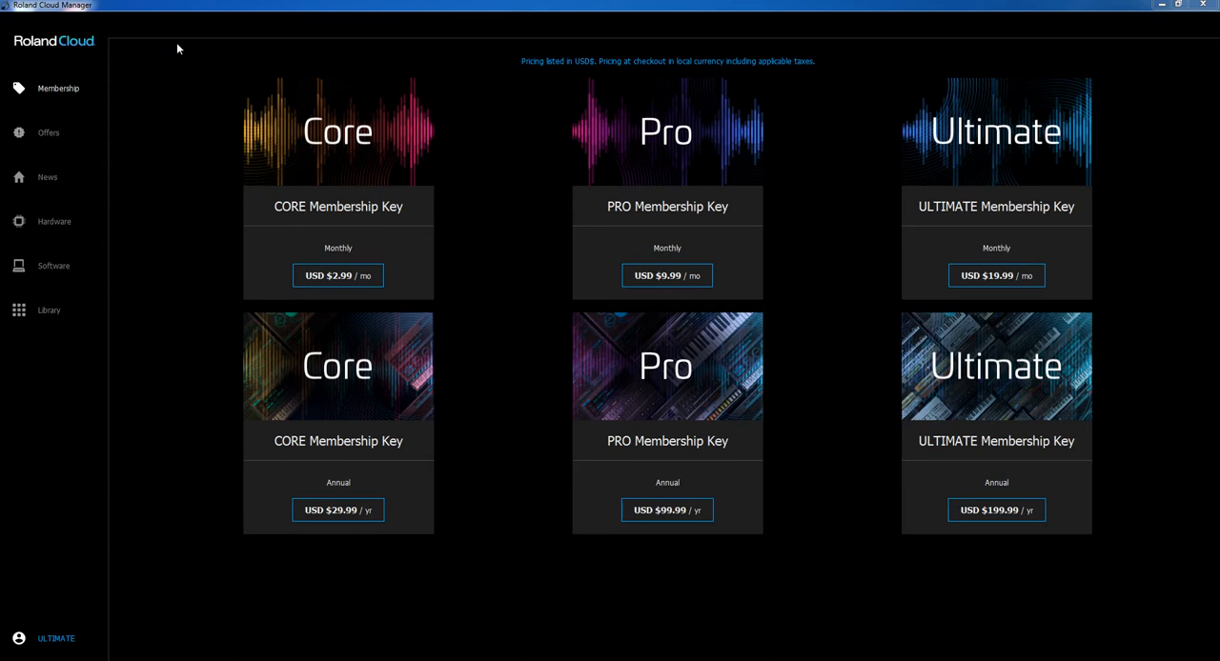
{"action": "mouse_move", "coordinate": [171, 55]}
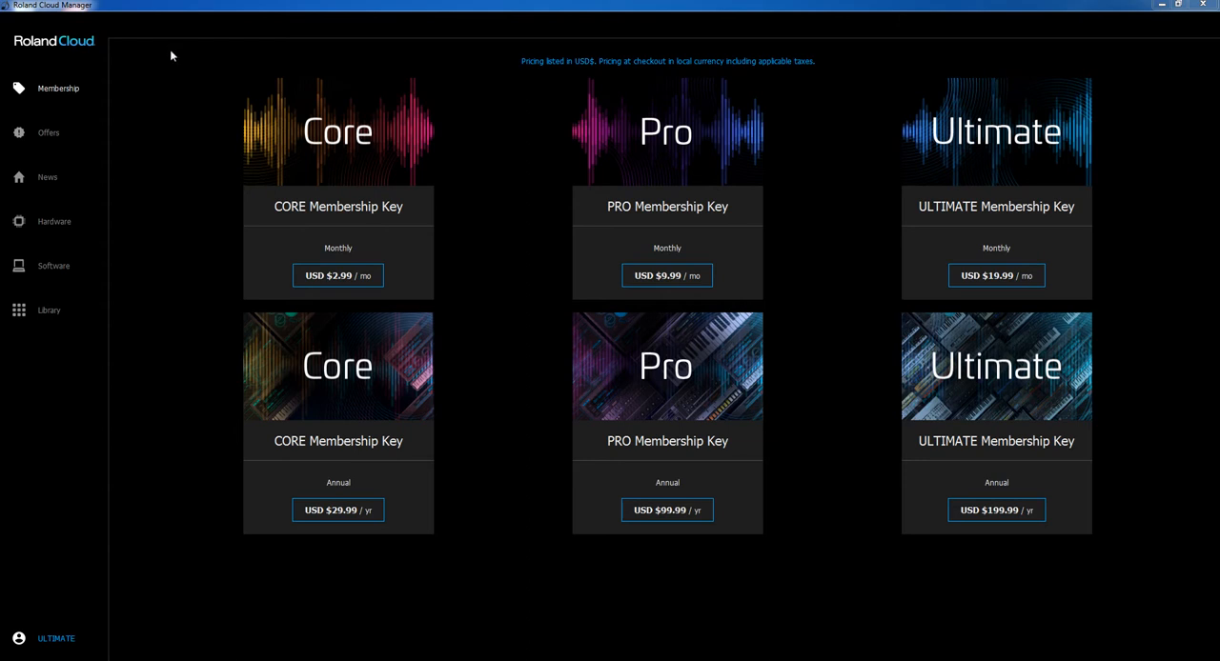
{"action": "mouse_move", "coordinate": [125, 225]}
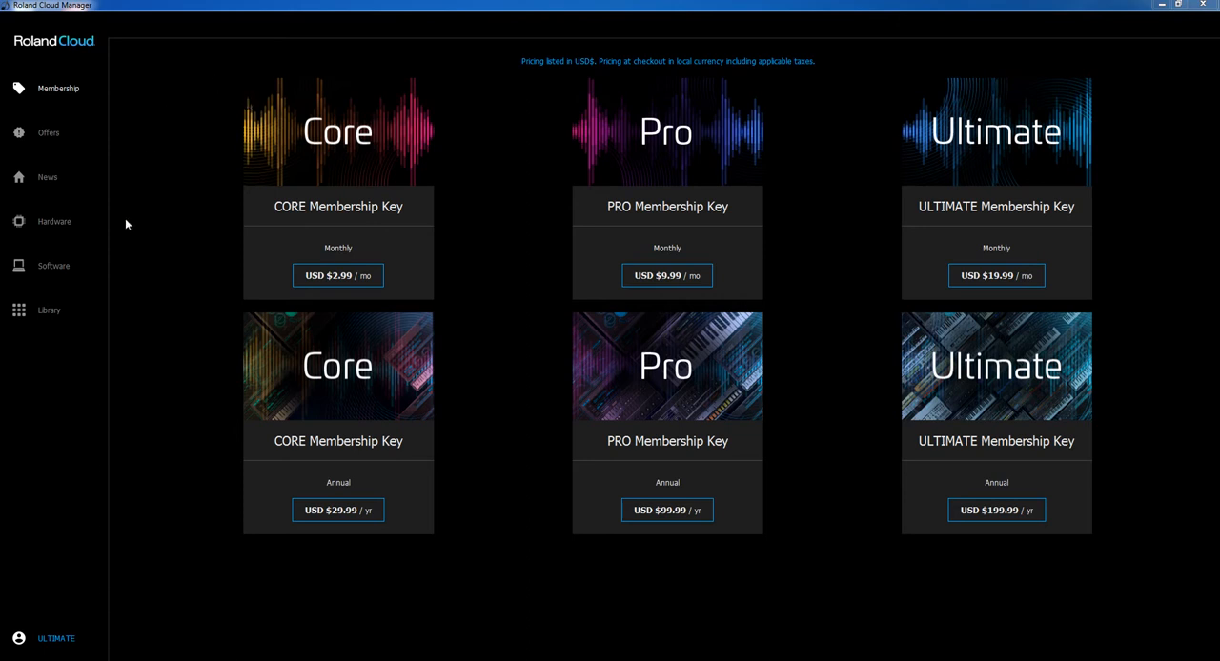
{"action": "mouse_move", "coordinate": [96, 57]}
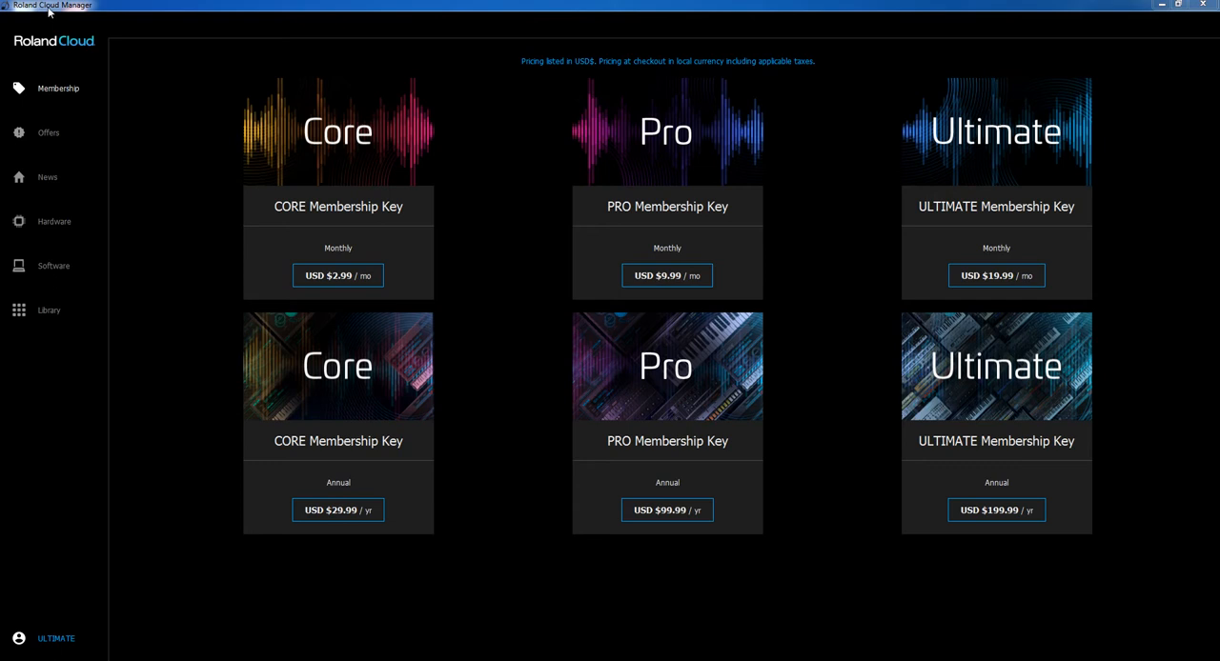
{"action": "mouse_move", "coordinate": [111, 263]}
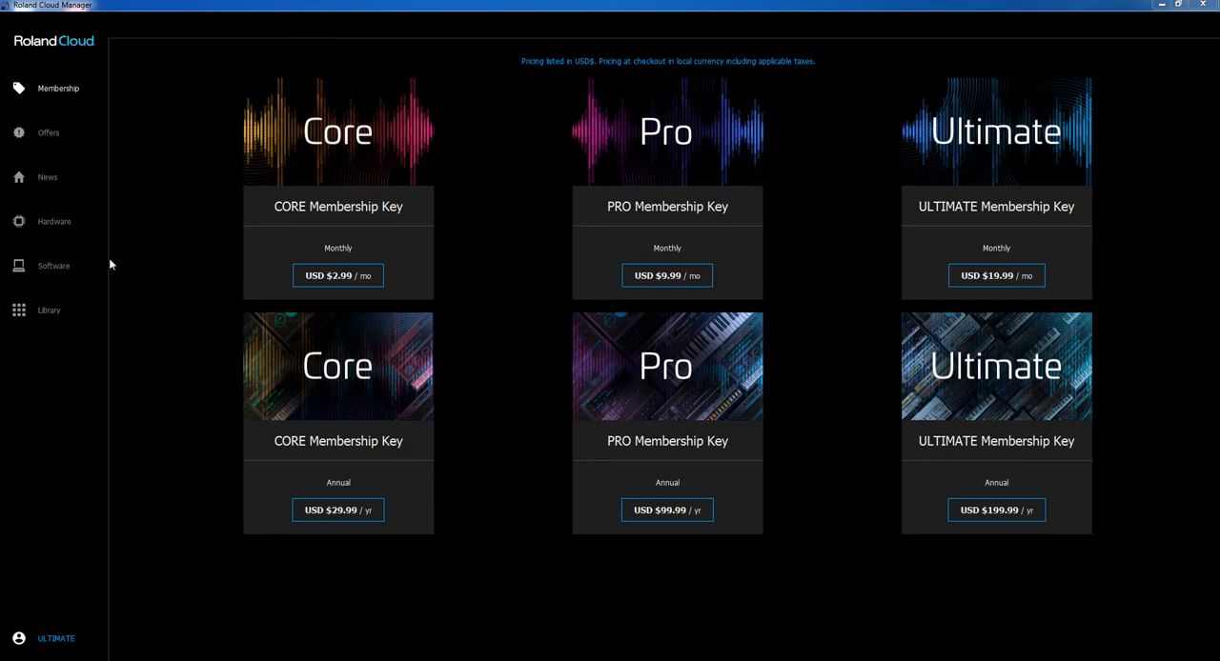
{"action": "mouse_move", "coordinate": [1102, 186]}
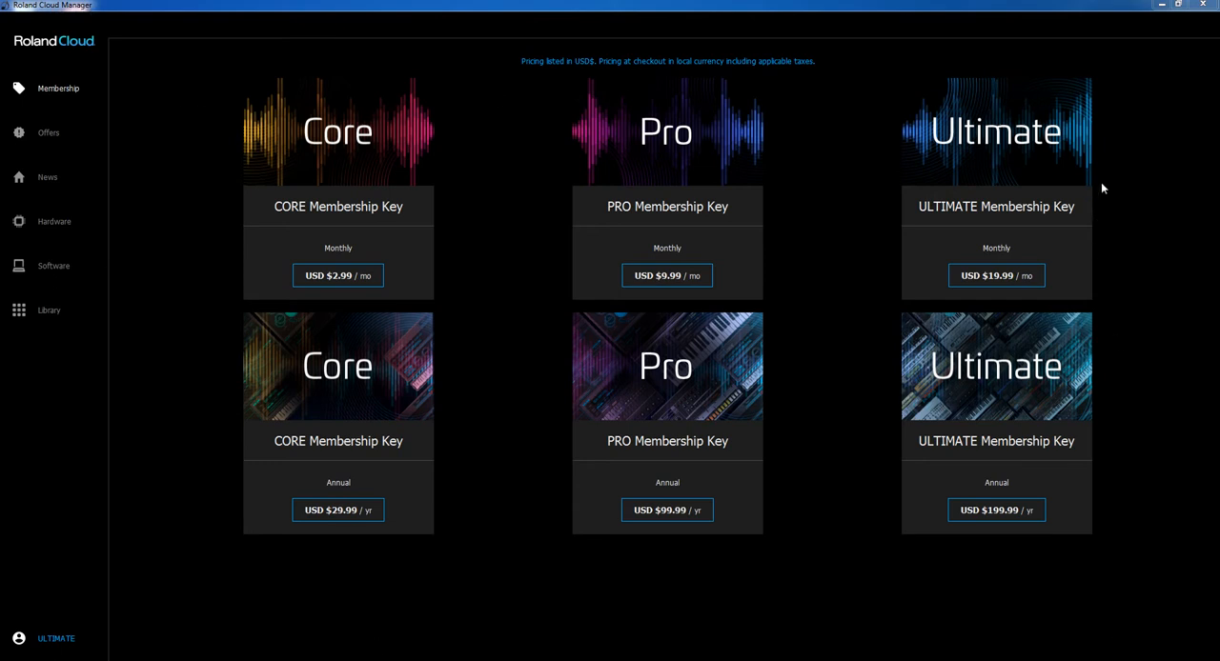
{"action": "mouse_move", "coordinate": [1018, 218]}
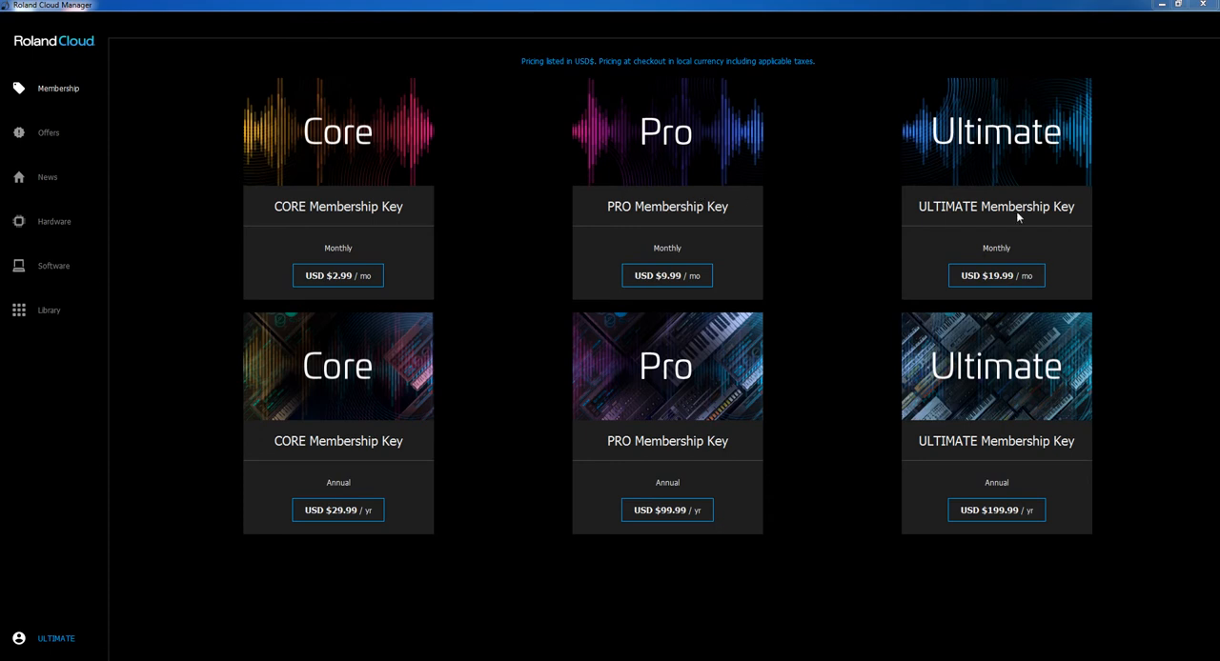
{"action": "mouse_move", "coordinate": [377, 236]}
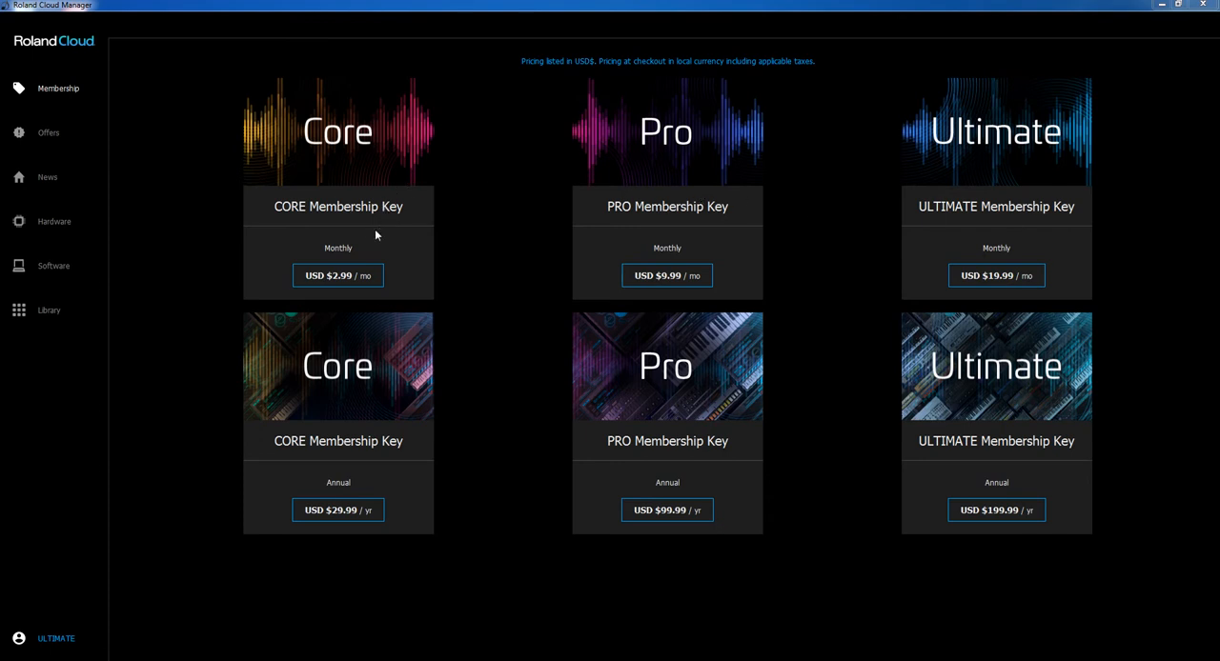
{"action": "mouse_move", "coordinate": [335, 205]}
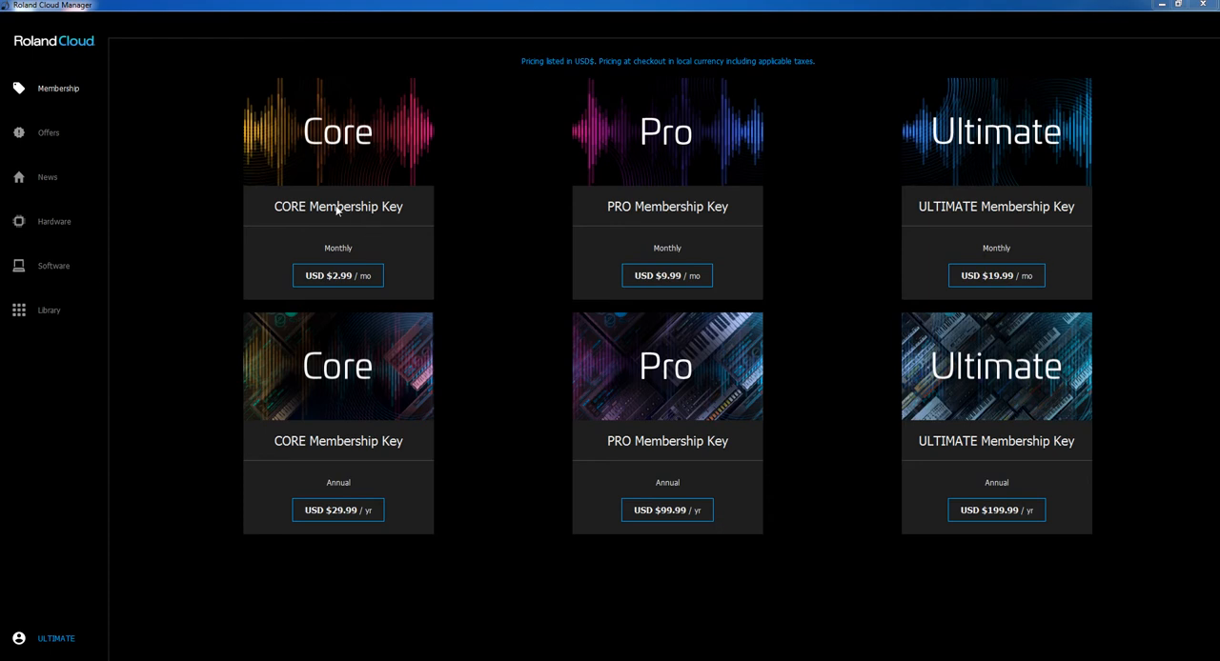
{"action": "mouse_move", "coordinate": [368, 179]}
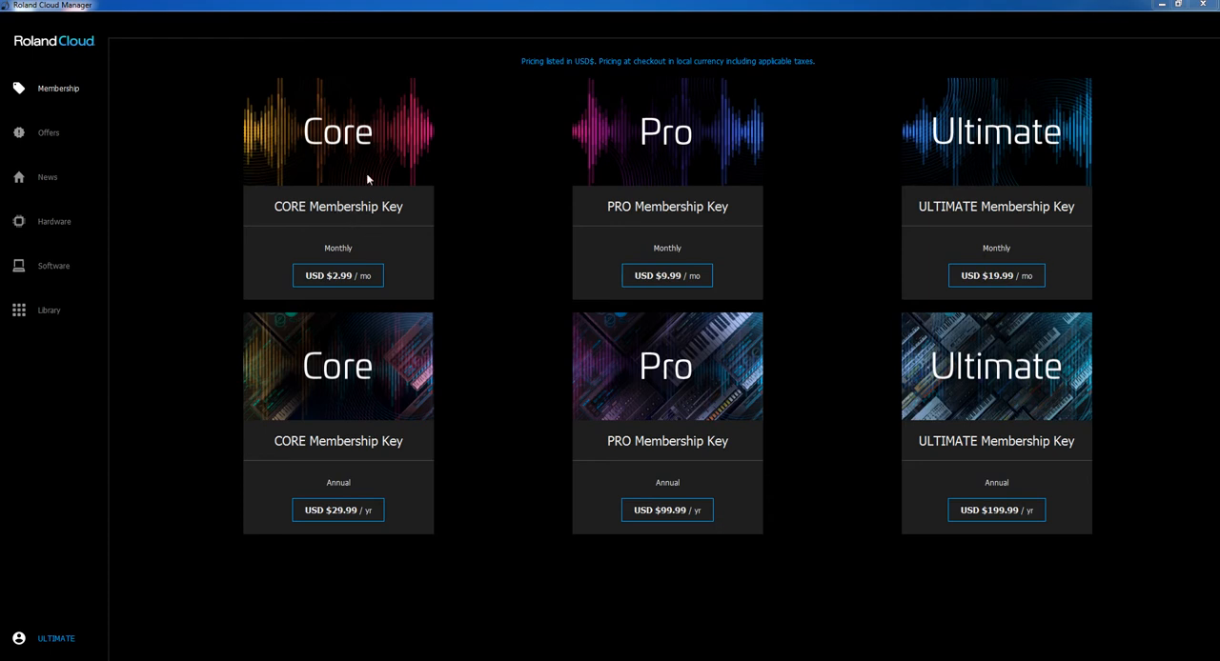
{"action": "mouse_move", "coordinate": [1053, 176]}
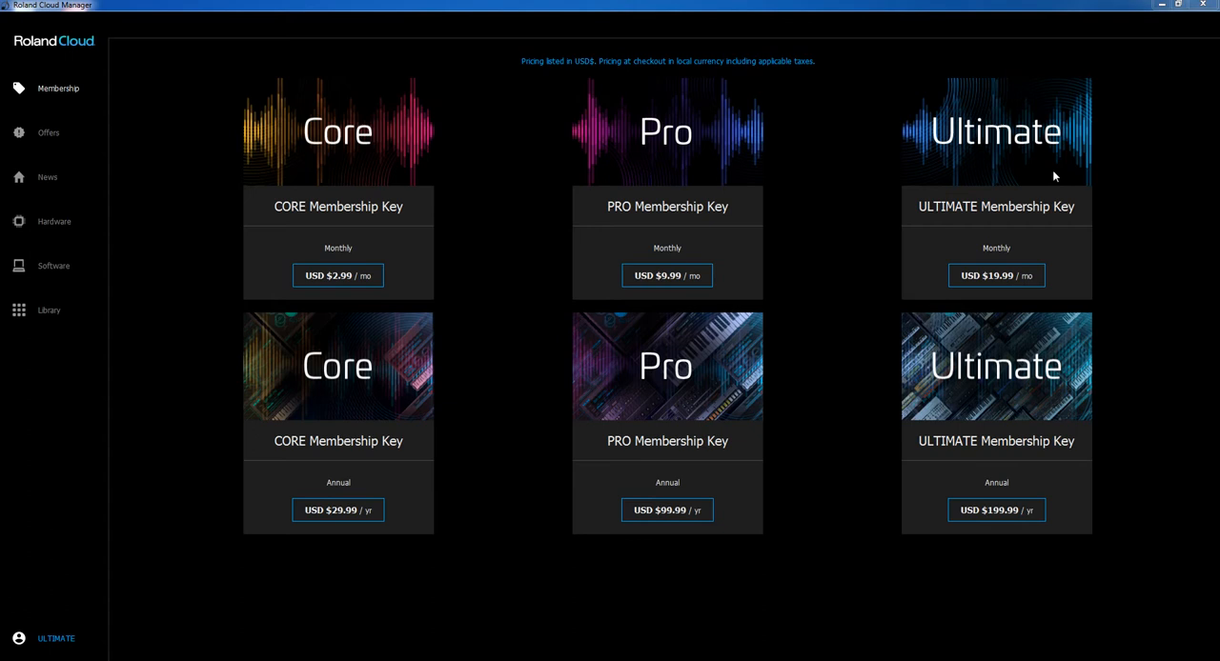
{"action": "mouse_move", "coordinate": [324, 202]}
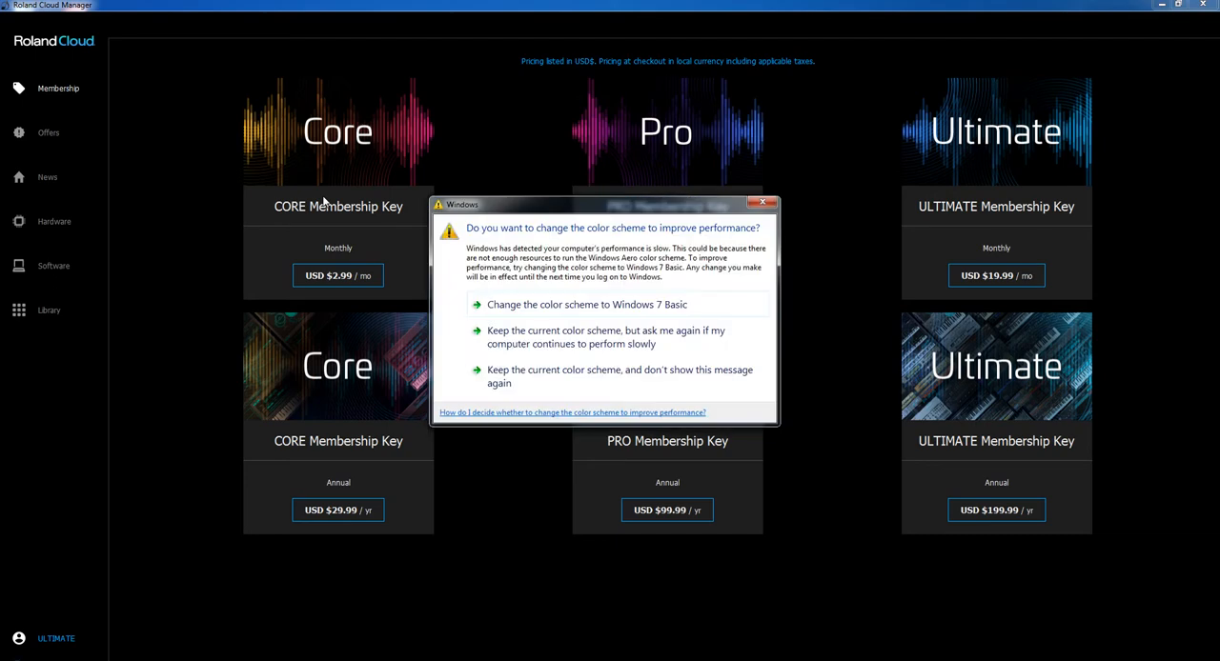
{"action": "mouse_move", "coordinate": [587, 205]}
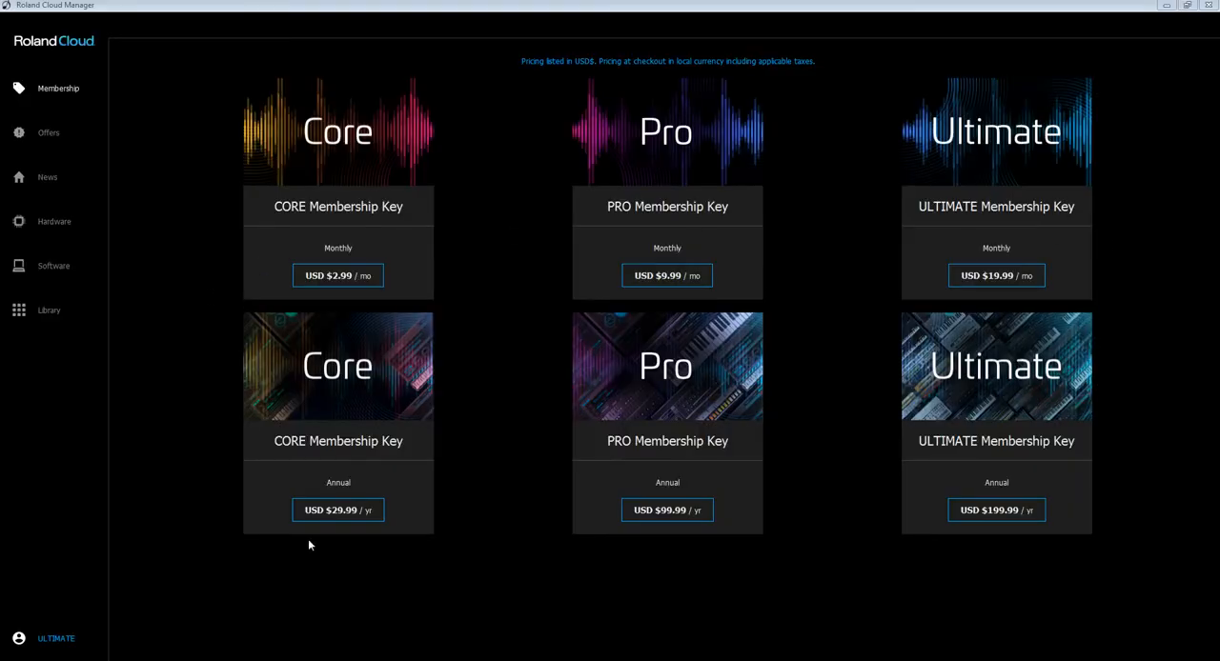
{"action": "mouse_move", "coordinate": [452, 591]}
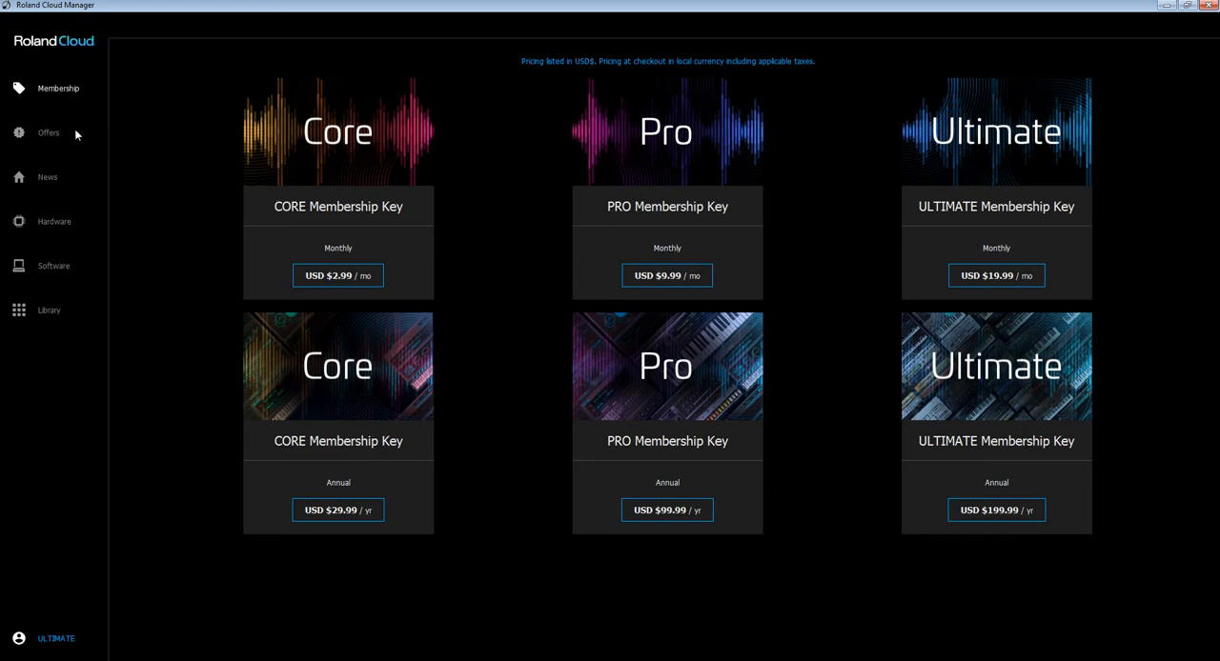
View the current special offer, then the Hardware expansions catalogue with EXZ001 Stage Piano 1
{"action": "left_click", "coordinate": [47, 134]}
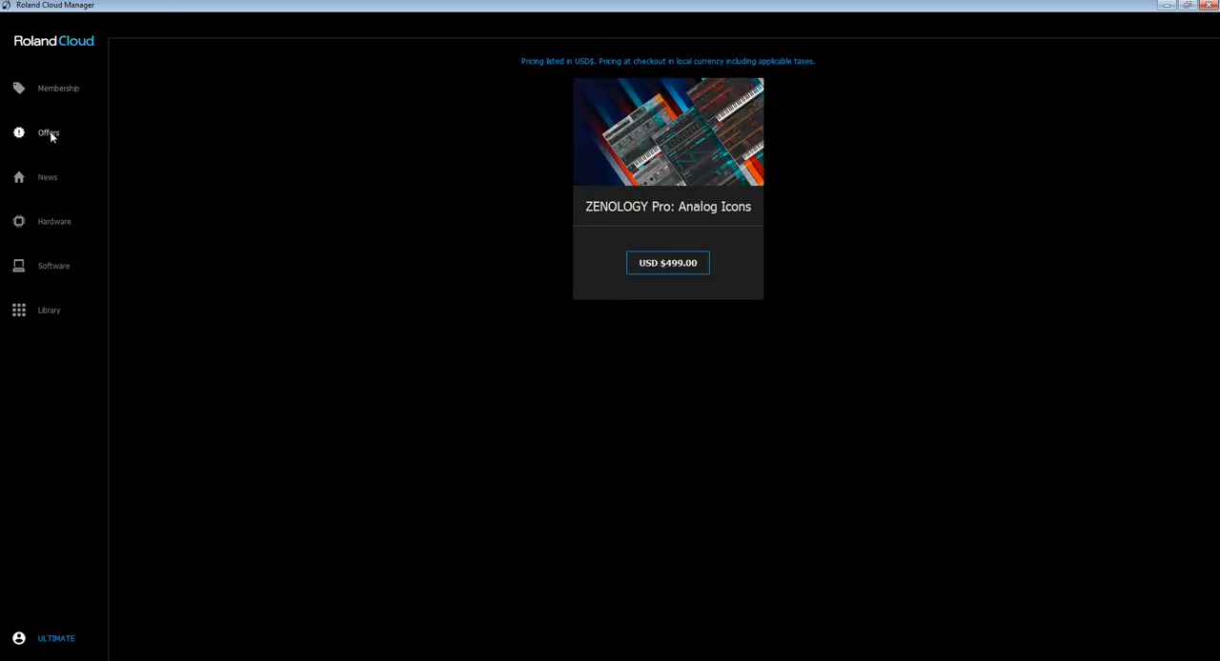
{"action": "mouse_move", "coordinate": [640, 221]}
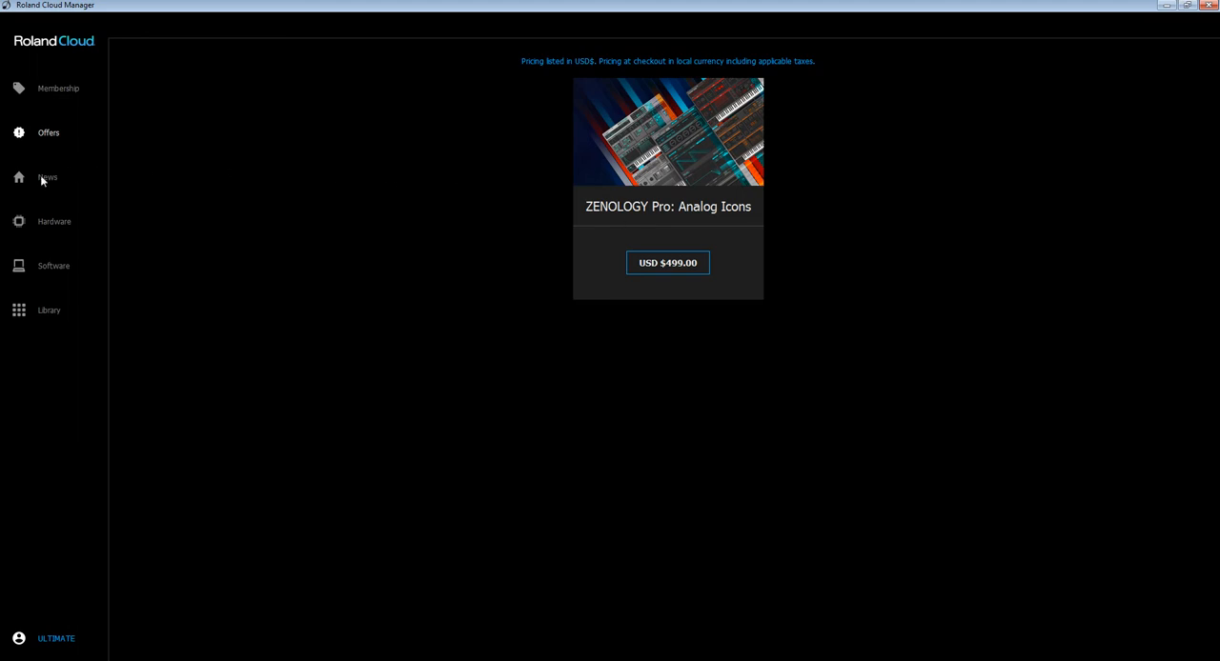
{"action": "left_click", "coordinate": [53, 221]}
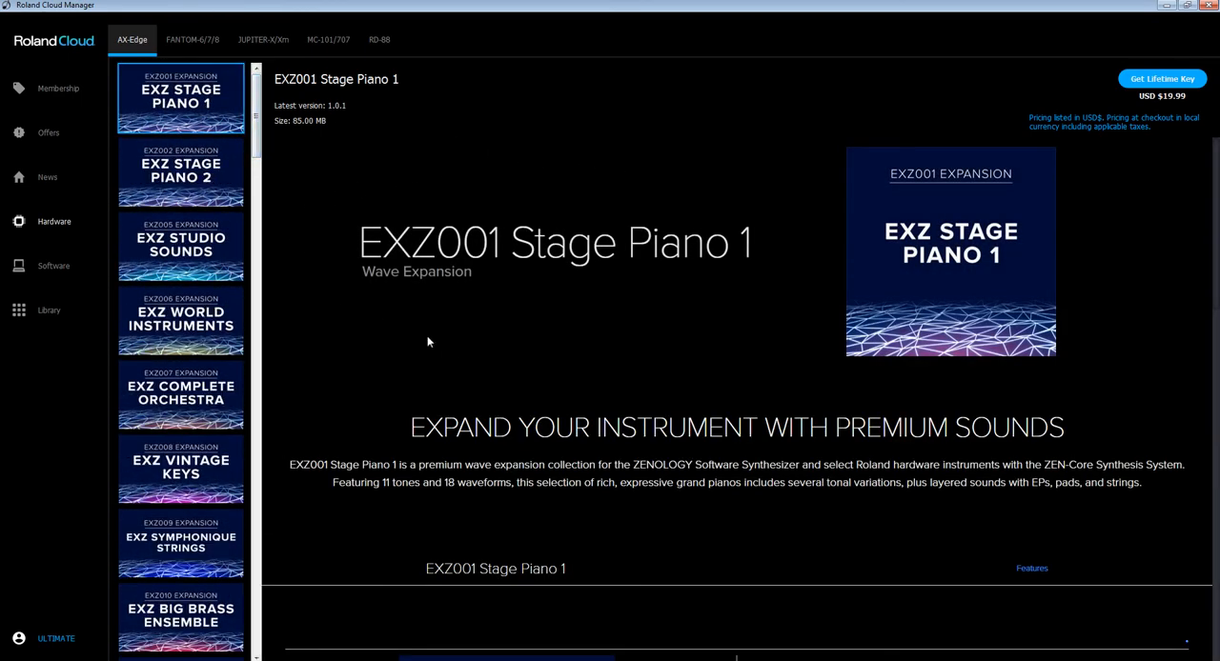
{"action": "mouse_move", "coordinate": [449, 354]}
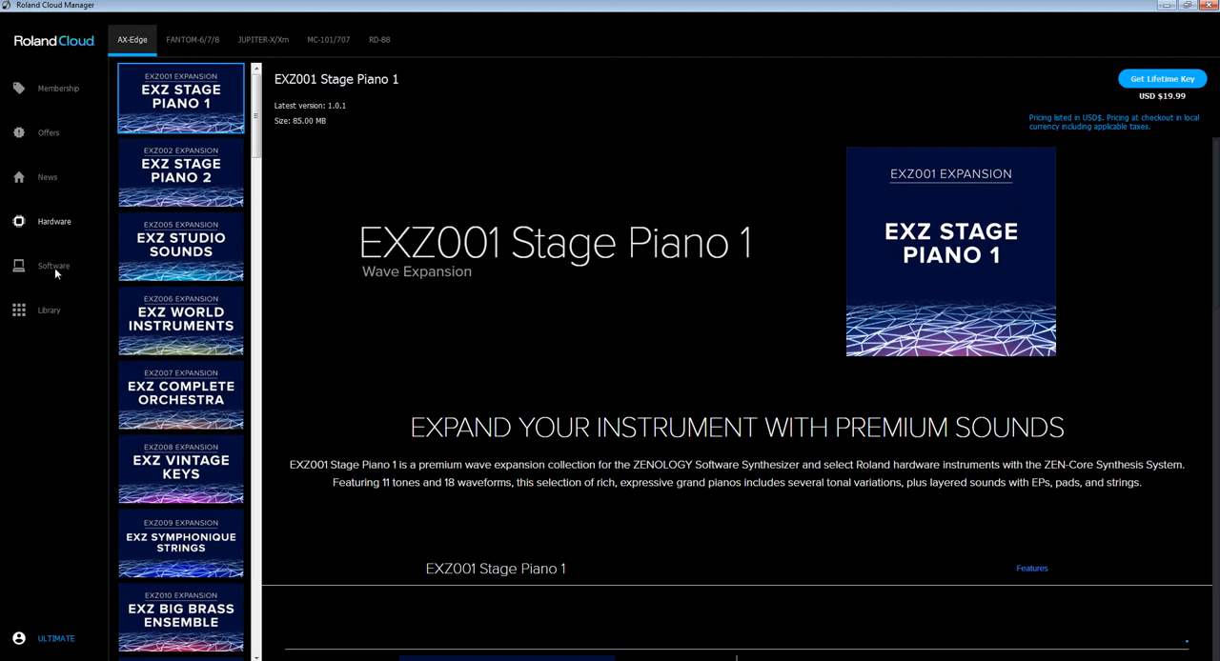
Show the Software section opening on ZENOLOGY Pro, USD 229.00, available in the library
{"action": "left_click", "coordinate": [53, 267]}
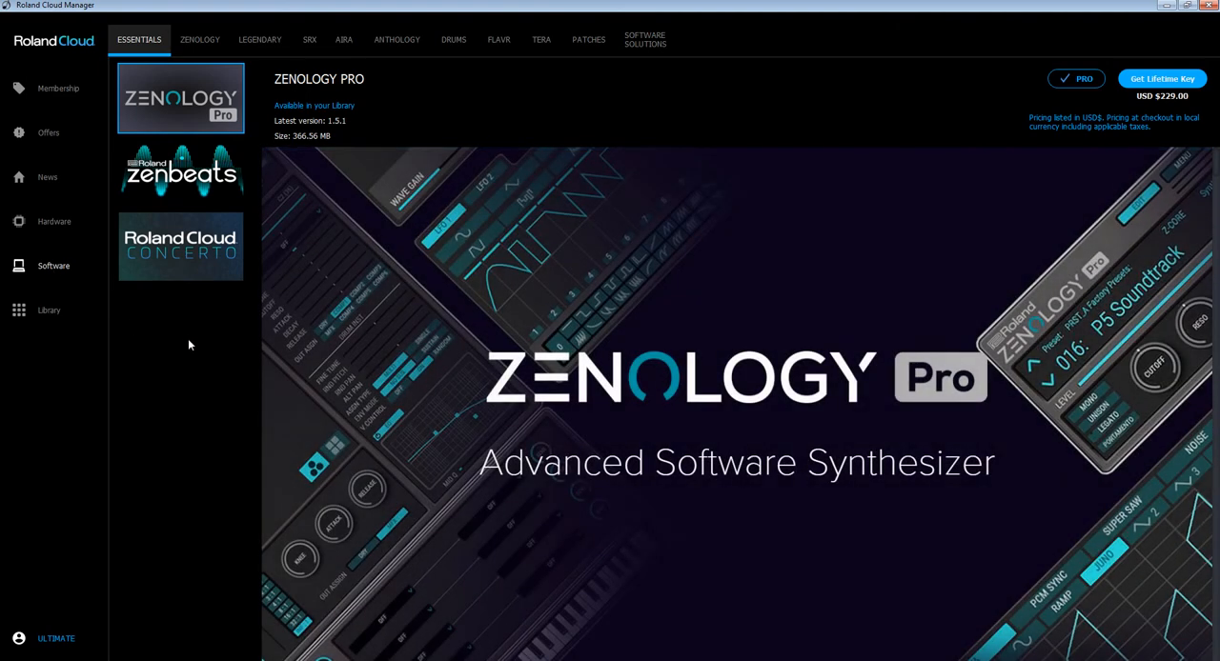
{"action": "mouse_move", "coordinate": [224, 256]}
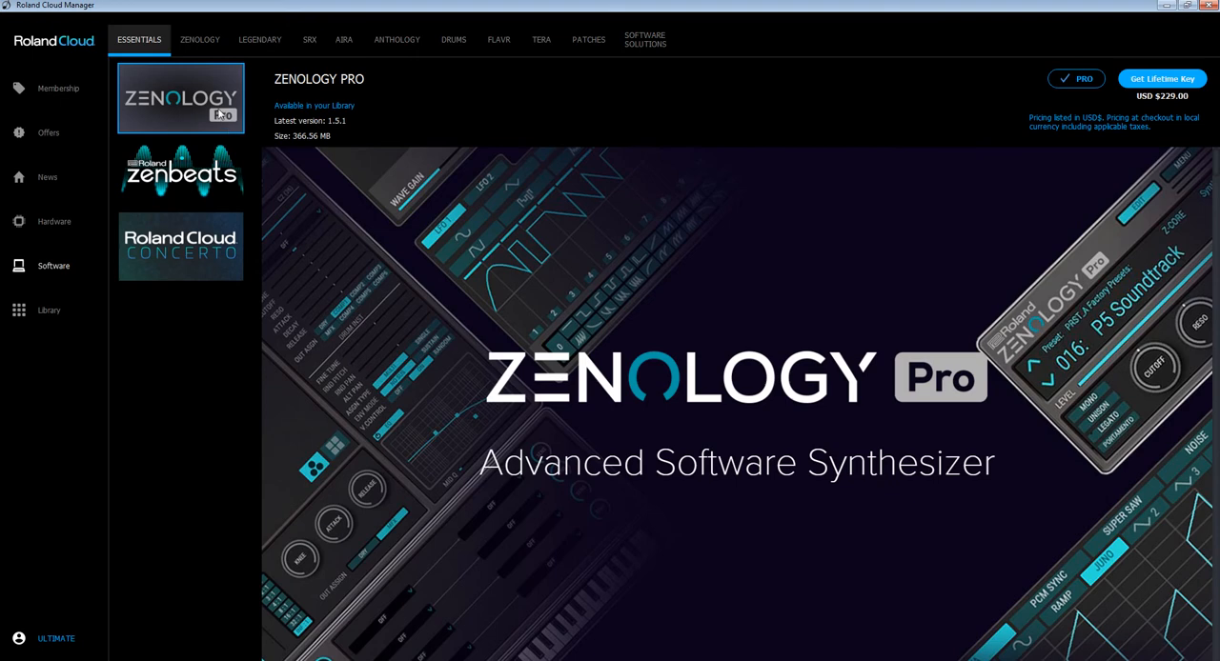
{"action": "mouse_move", "coordinate": [218, 111]}
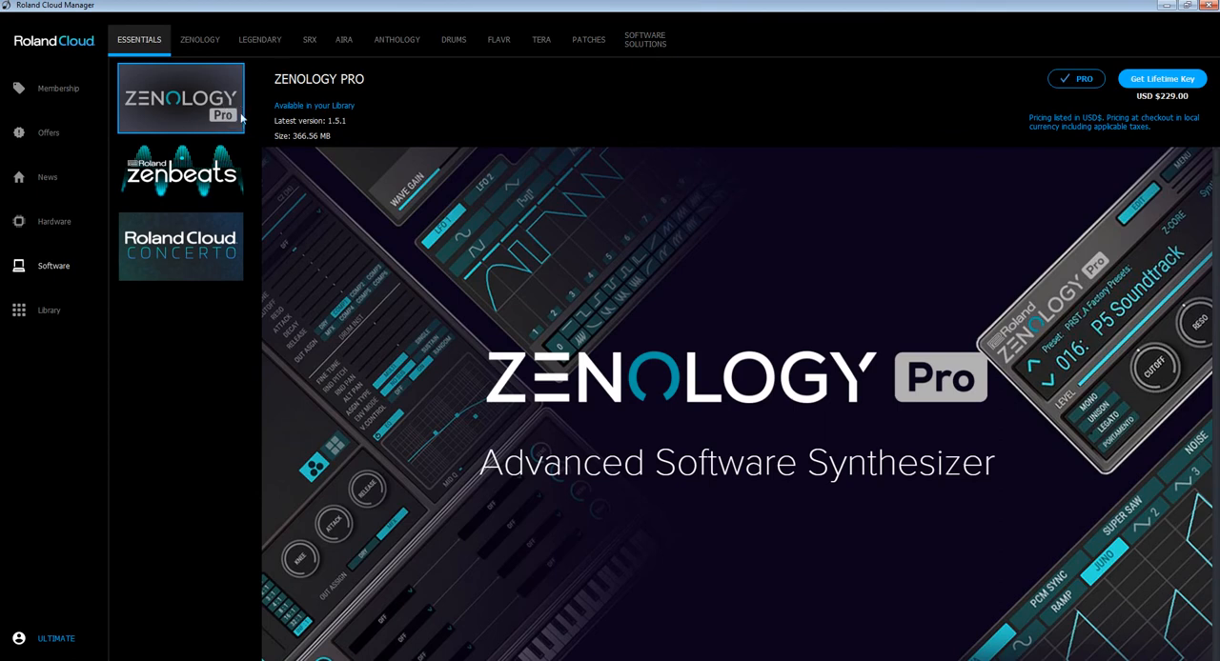
{"action": "mouse_move", "coordinate": [232, 116]}
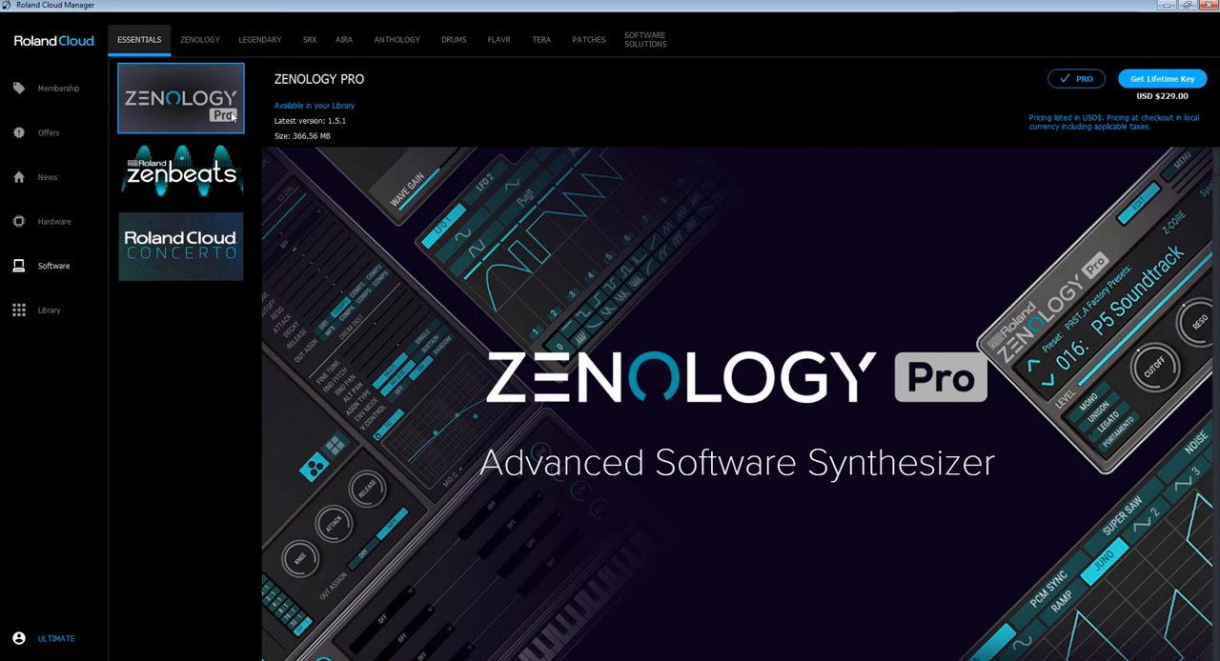
{"action": "mouse_move", "coordinate": [427, 231]}
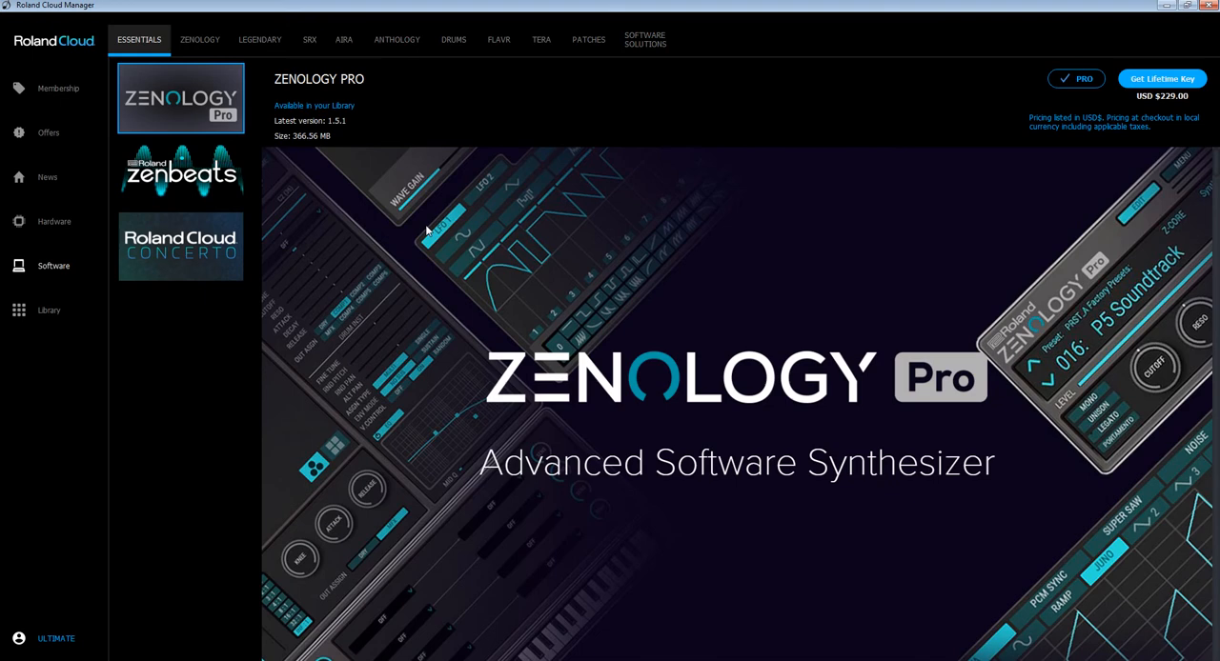
{"action": "mouse_move", "coordinate": [760, 354]}
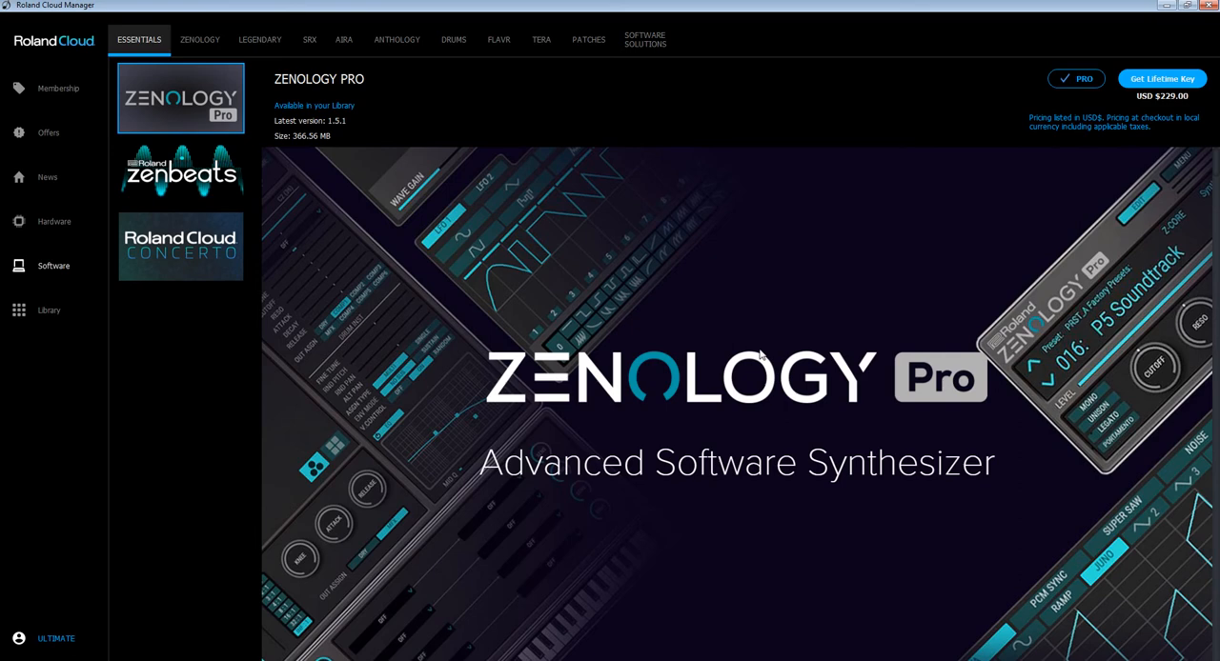
{"action": "mouse_move", "coordinate": [49, 320]}
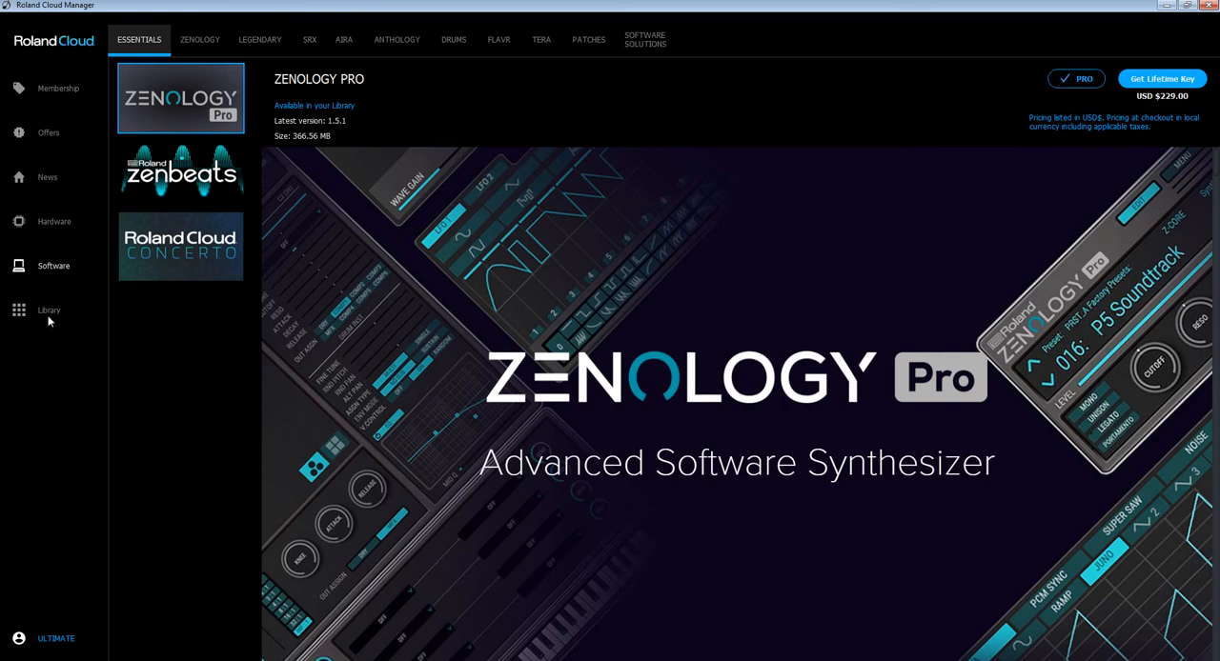
Review the ZENBEATS Ultimate product details, then move on to the Roland Cloud Concerto page
{"action": "left_click", "coordinate": [179, 171]}
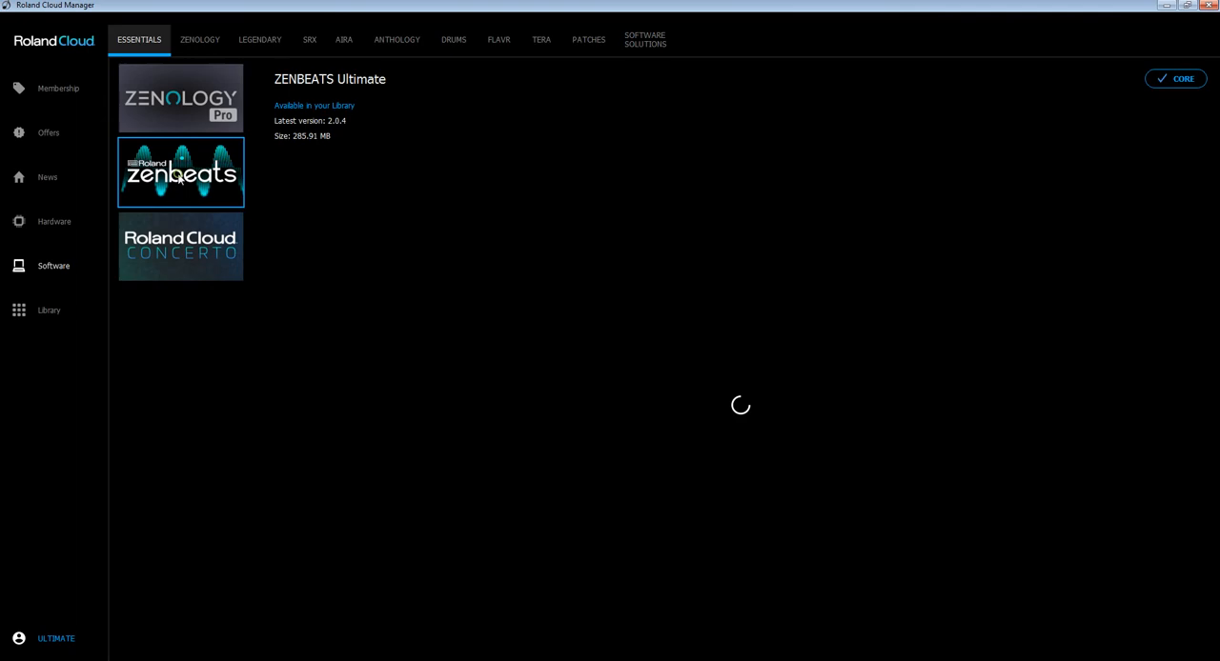
{"action": "mouse_move", "coordinate": [209, 198]}
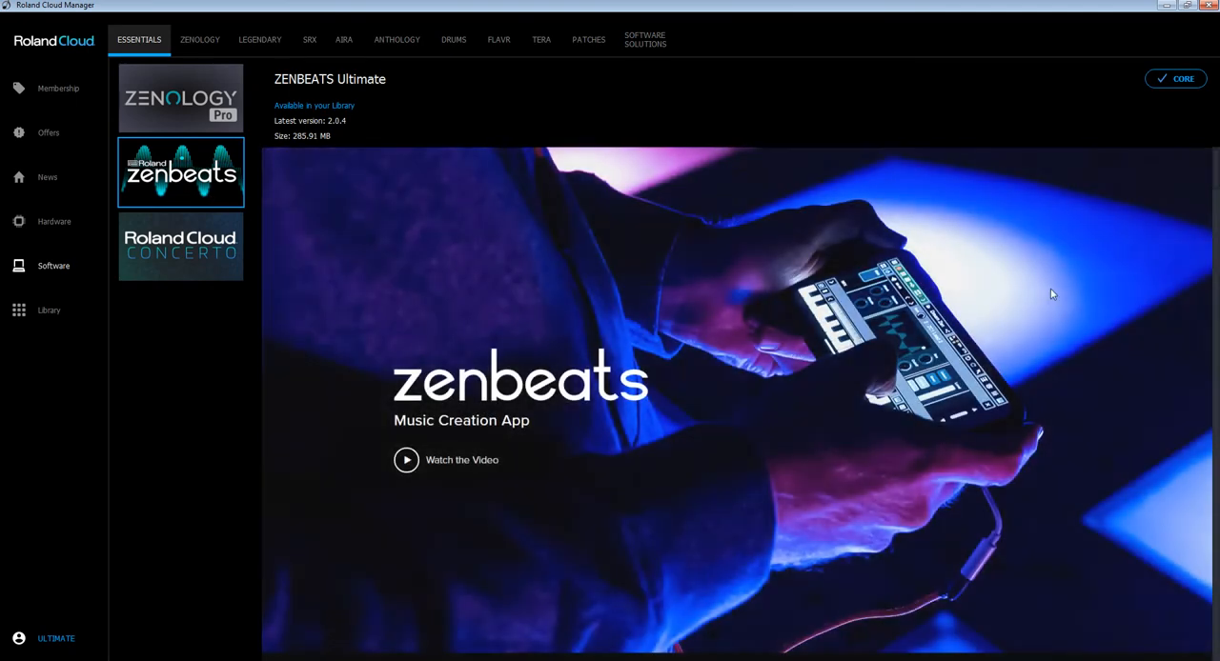
{"action": "scroll", "scroll_direction": "down", "scroll_amount": 3}
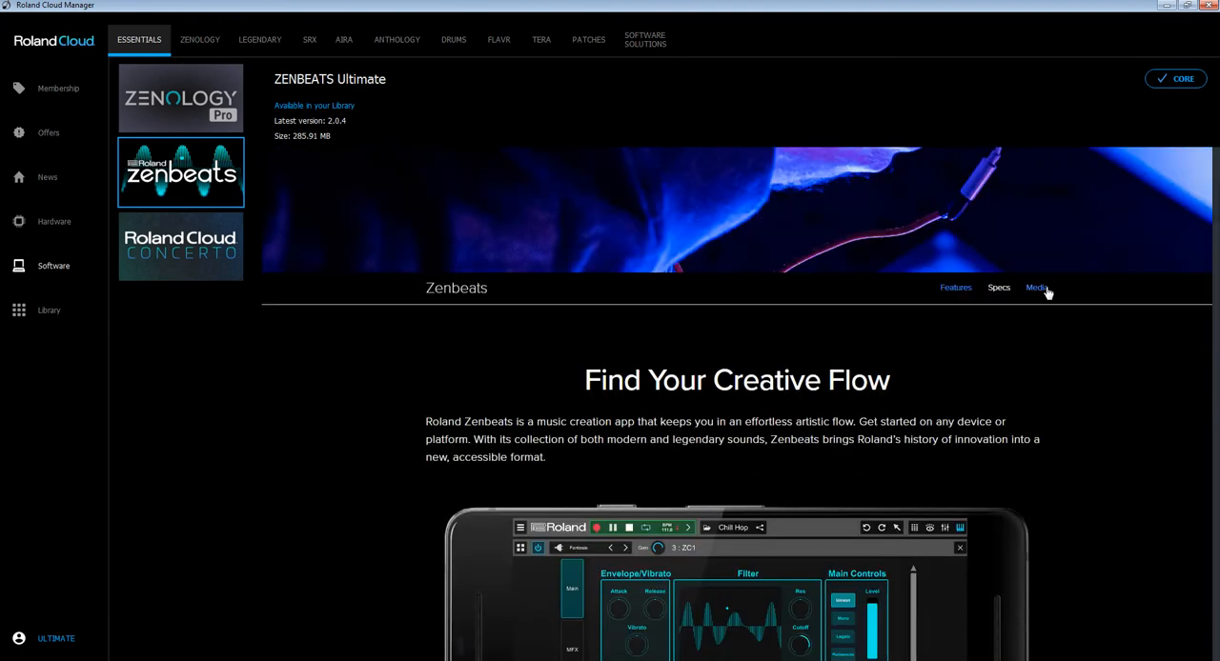
{"action": "scroll", "scroll_direction": "down", "scroll_amount": 3}
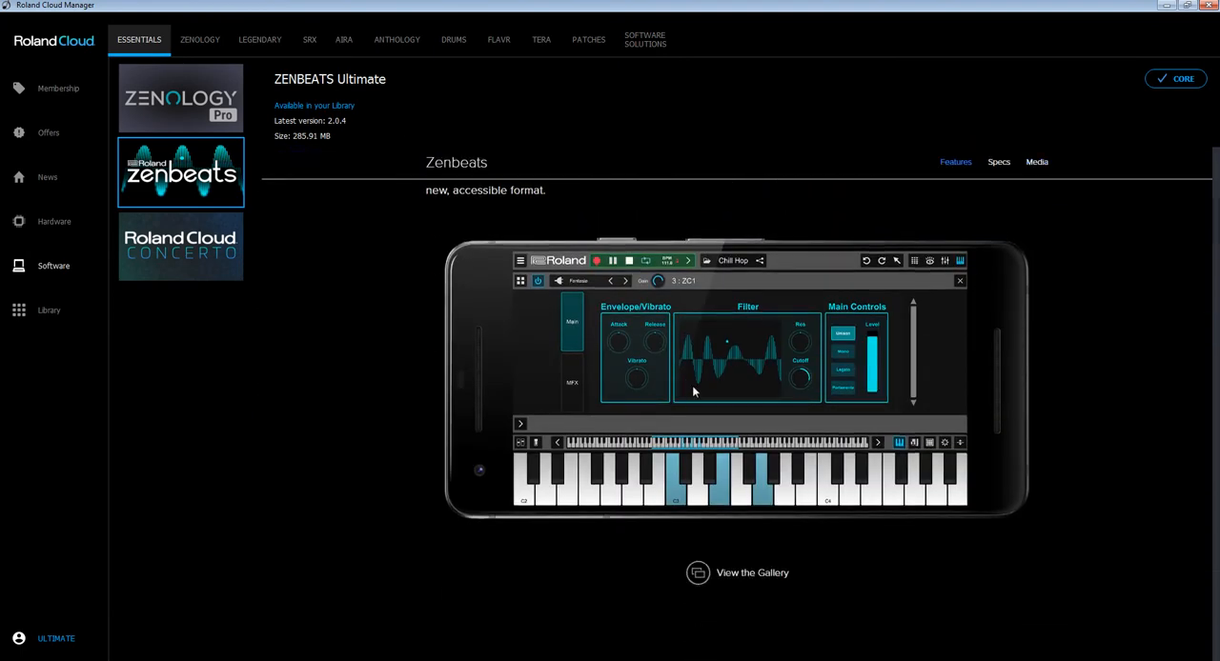
{"action": "mouse_move", "coordinate": [183, 265]}
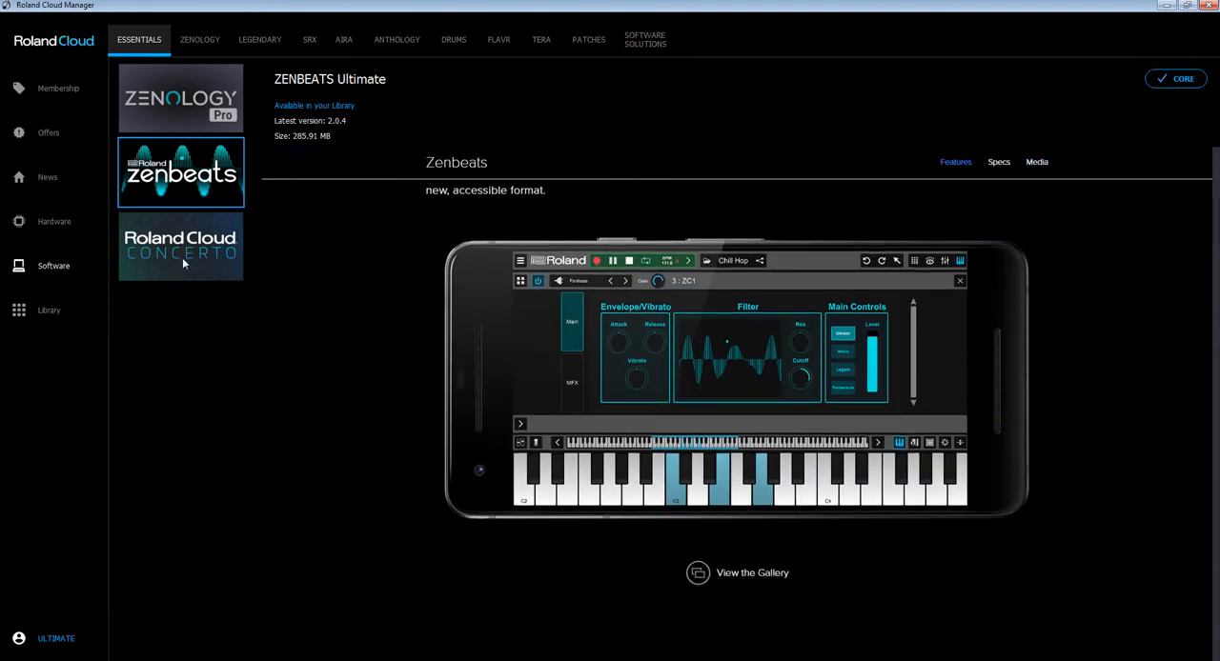
{"action": "left_click", "coordinate": [179, 246]}
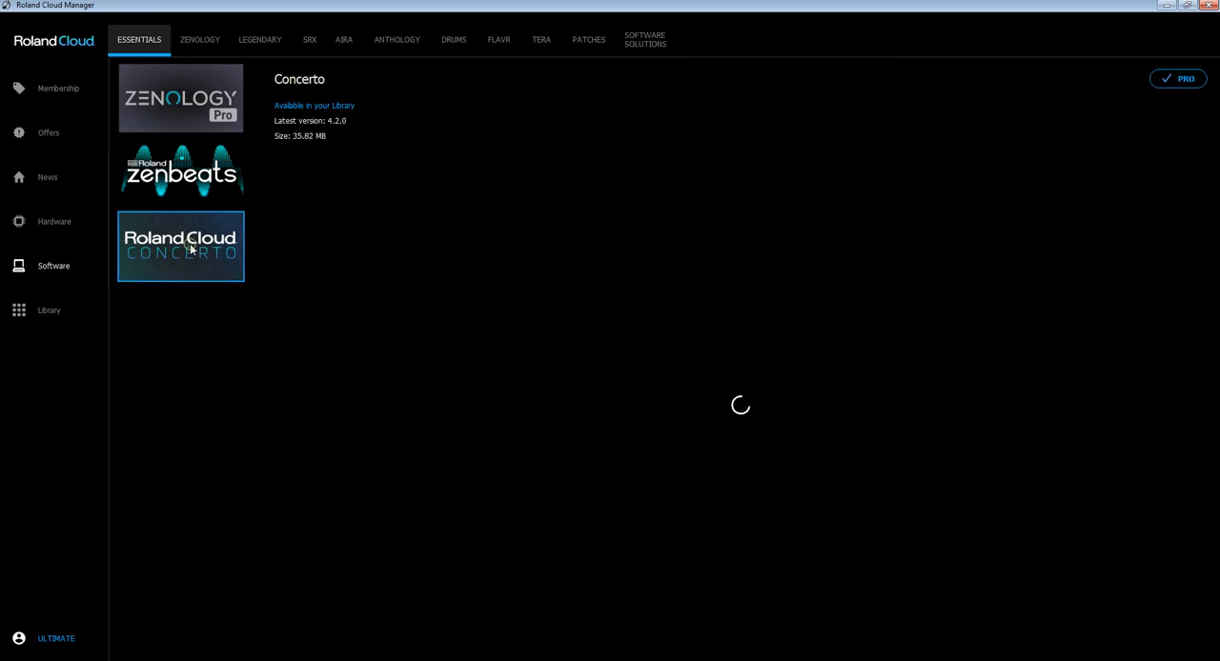
Browse Concerto's description and feature list, then show the Library of unlocked installable products
{"action": "left_click", "coordinate": [180, 245]}
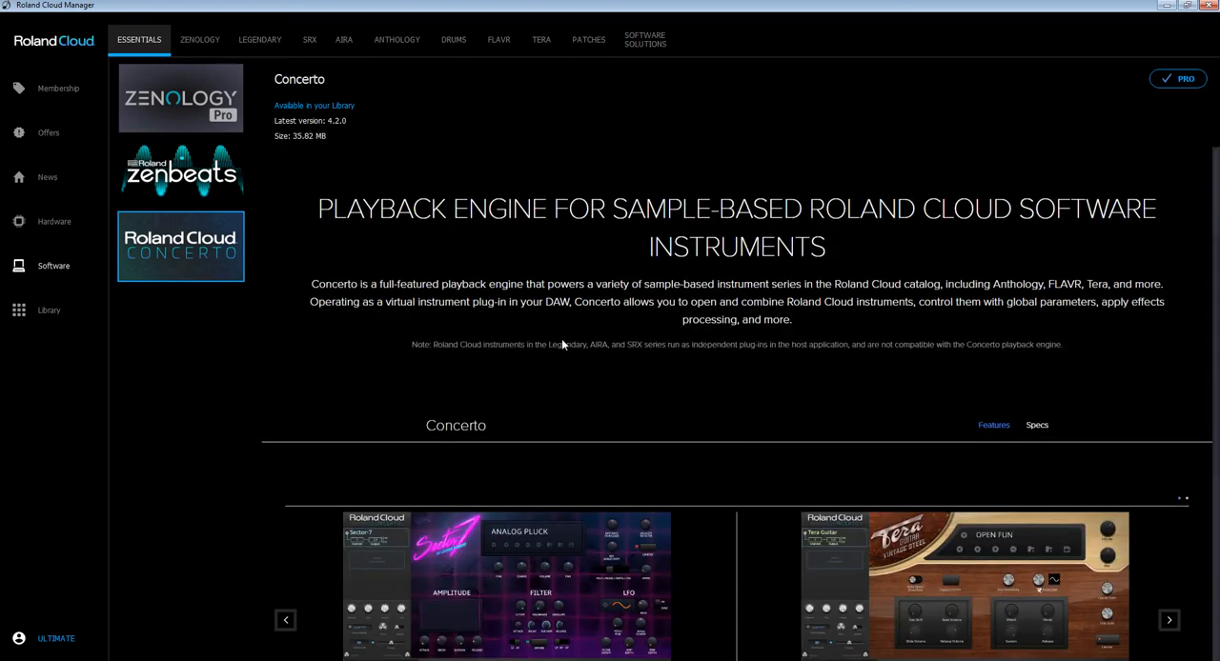
{"action": "scroll", "scroll_direction": "down", "scroll_amount": 3}
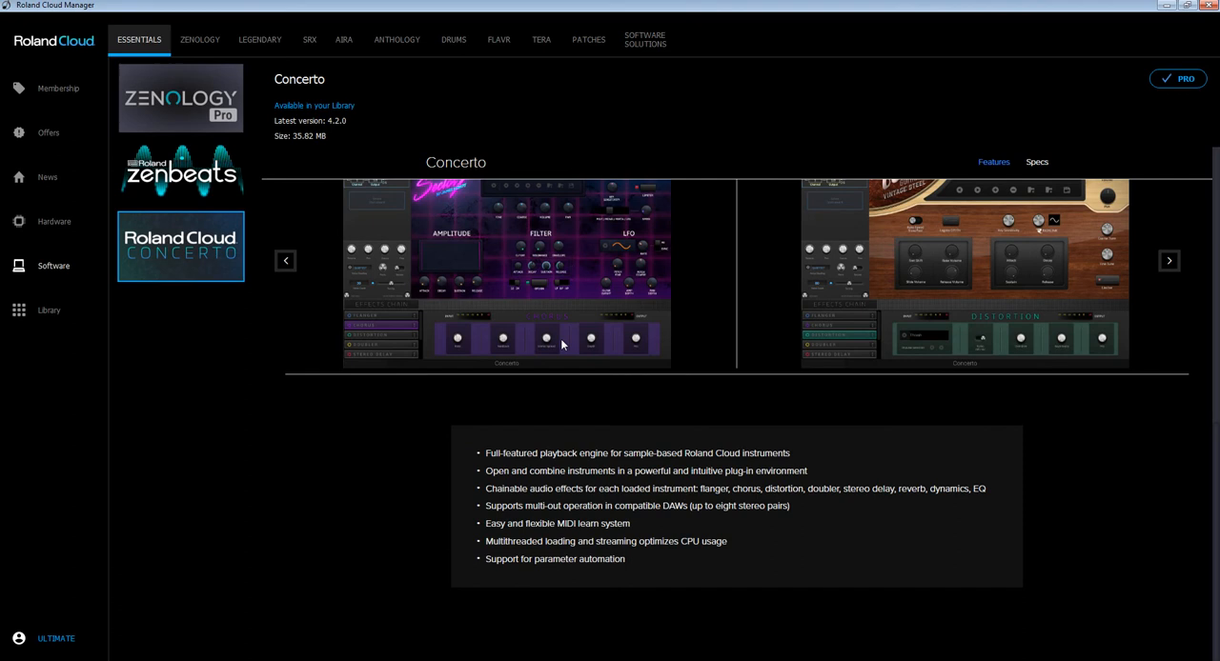
{"action": "left_click", "coordinate": [50, 308]}
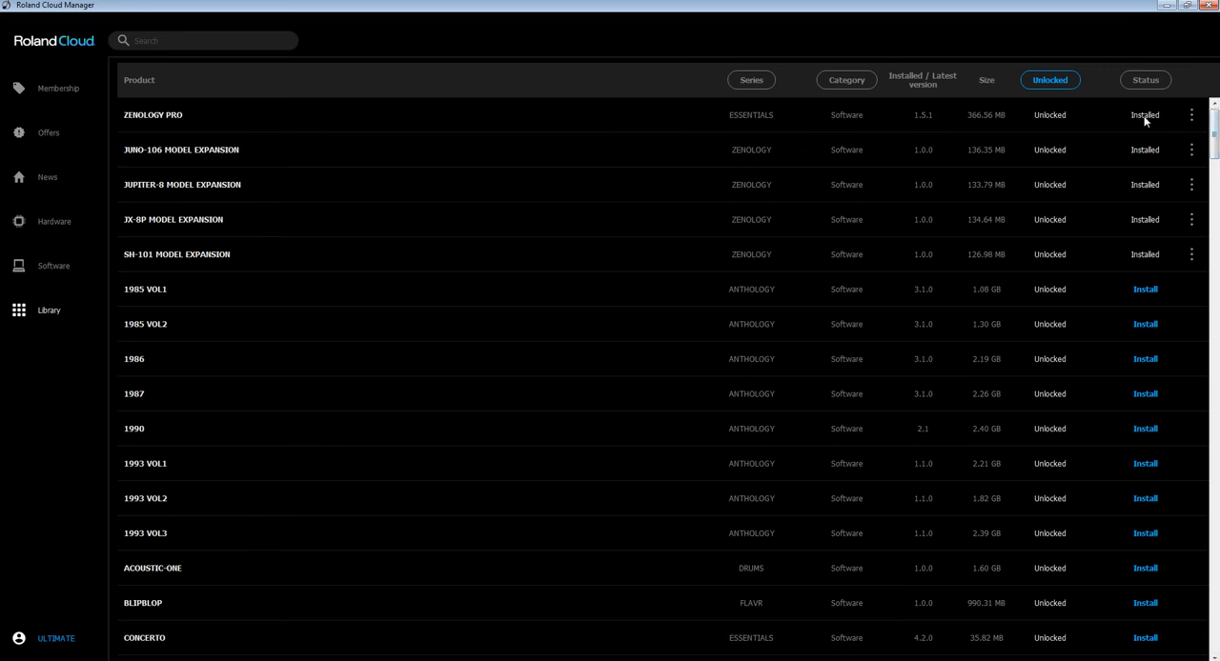
{"action": "mouse_move", "coordinate": [1151, 122]}
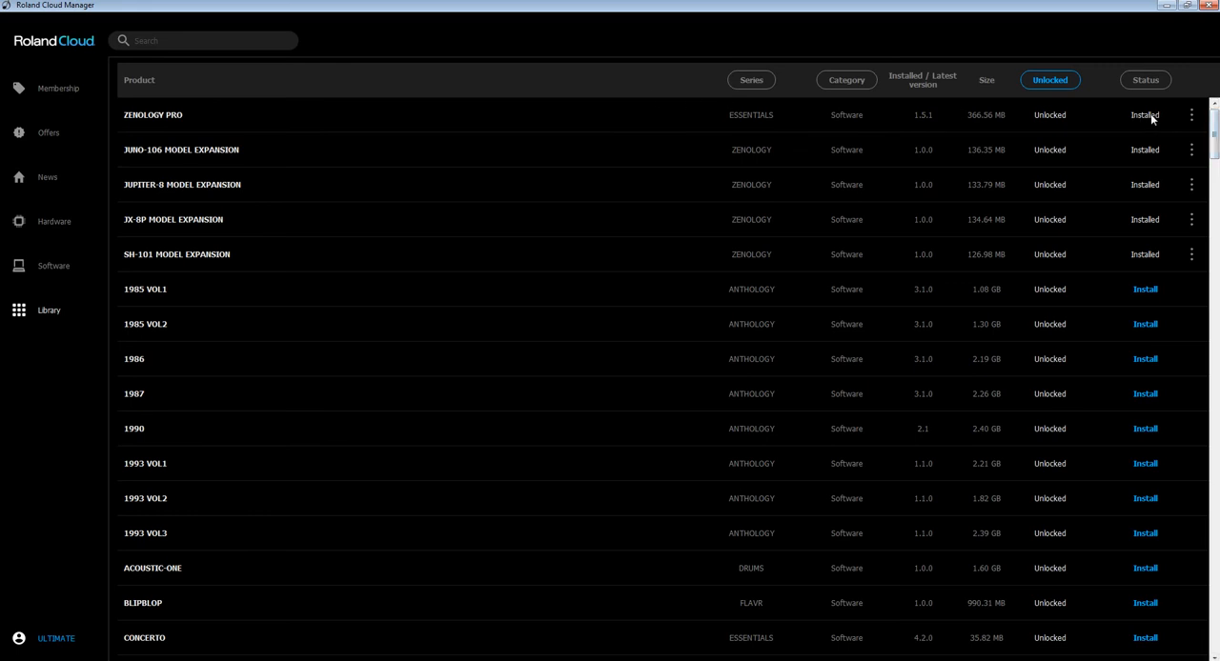
{"action": "mouse_move", "coordinate": [1124, 221]}
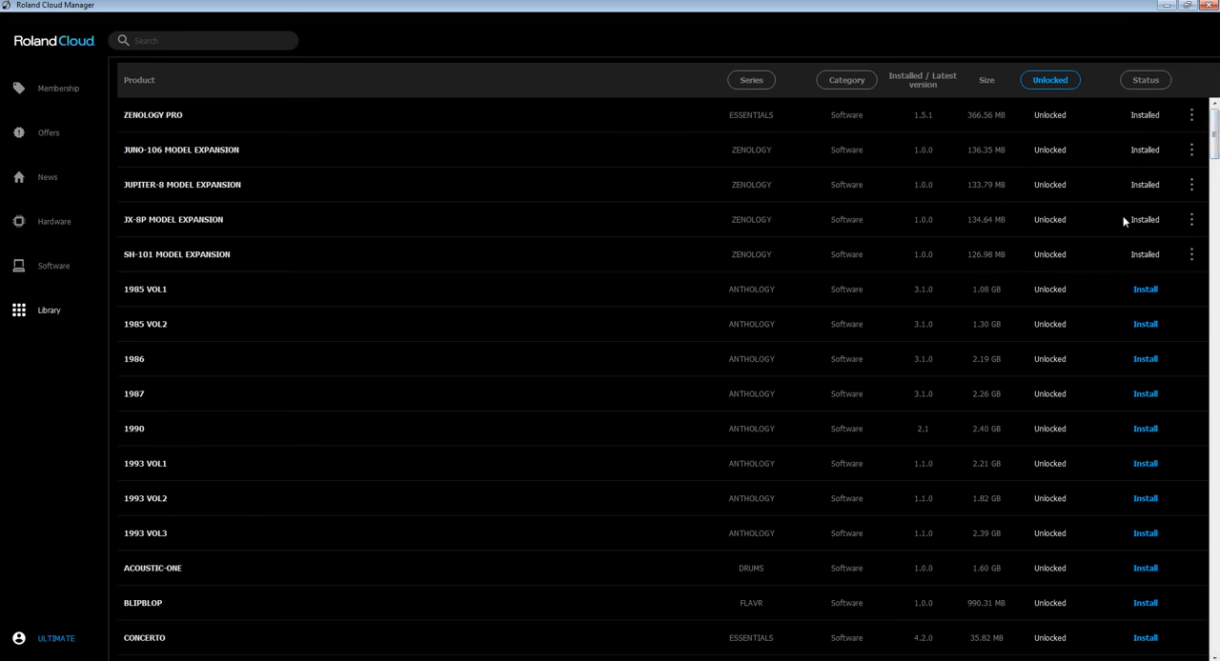
{"action": "mouse_move", "coordinate": [1109, 205]}
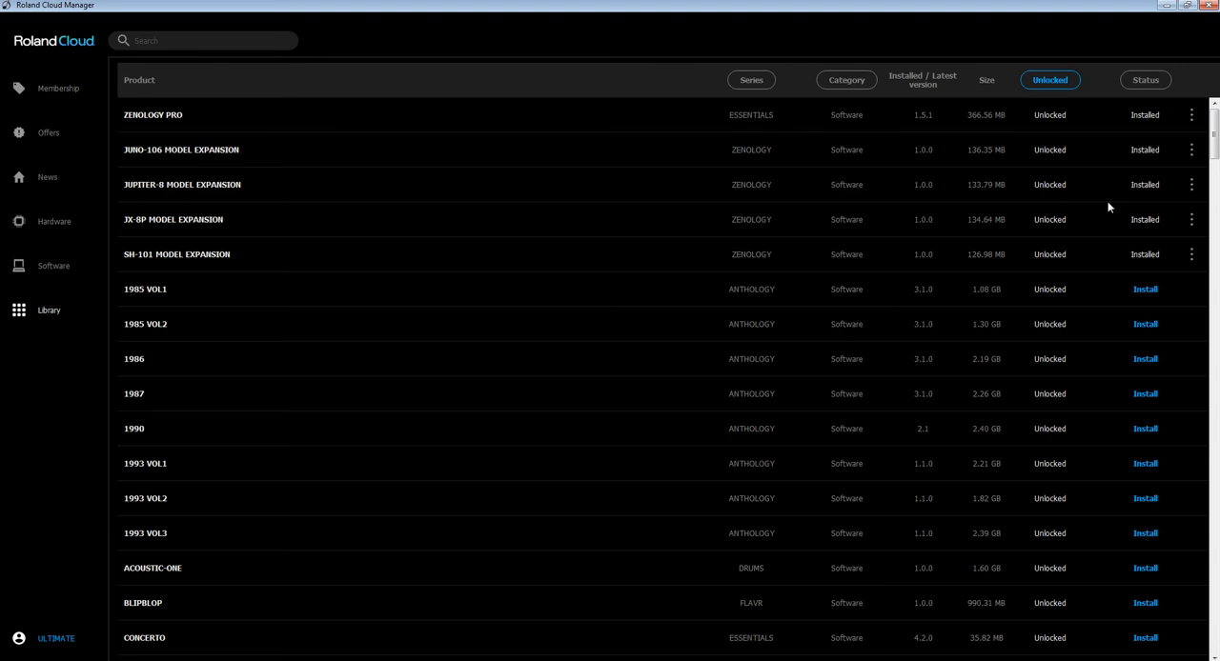
{"action": "mouse_move", "coordinate": [888, 278]}
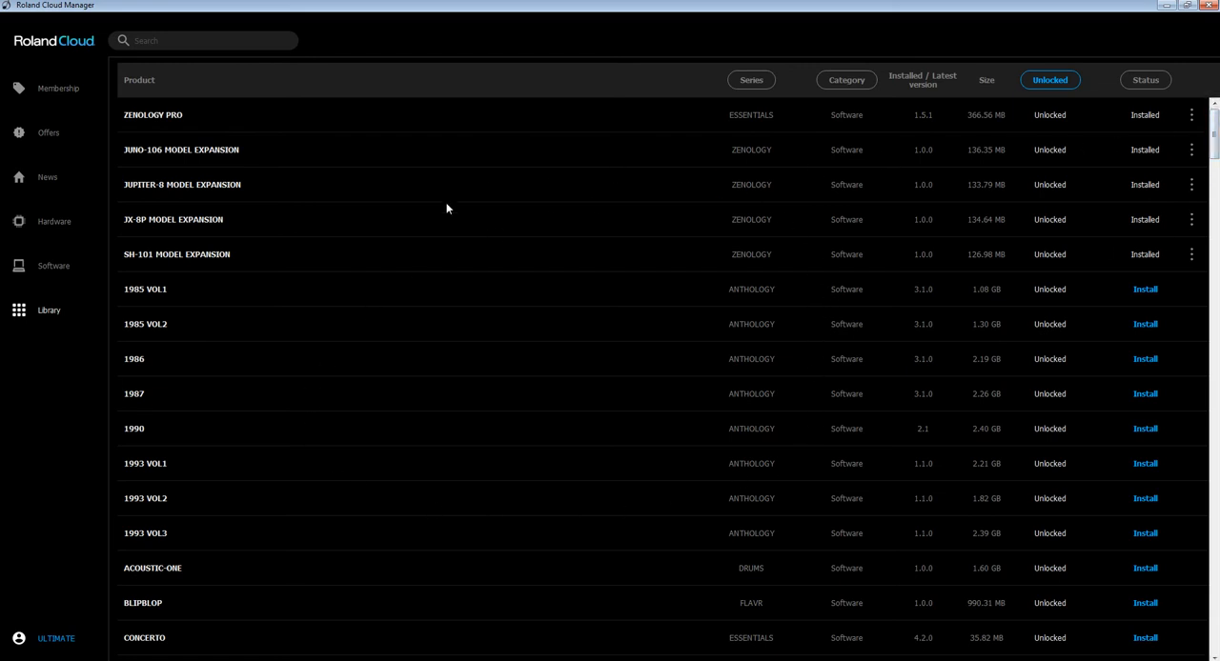
{"action": "mouse_move", "coordinate": [1187, 199]}
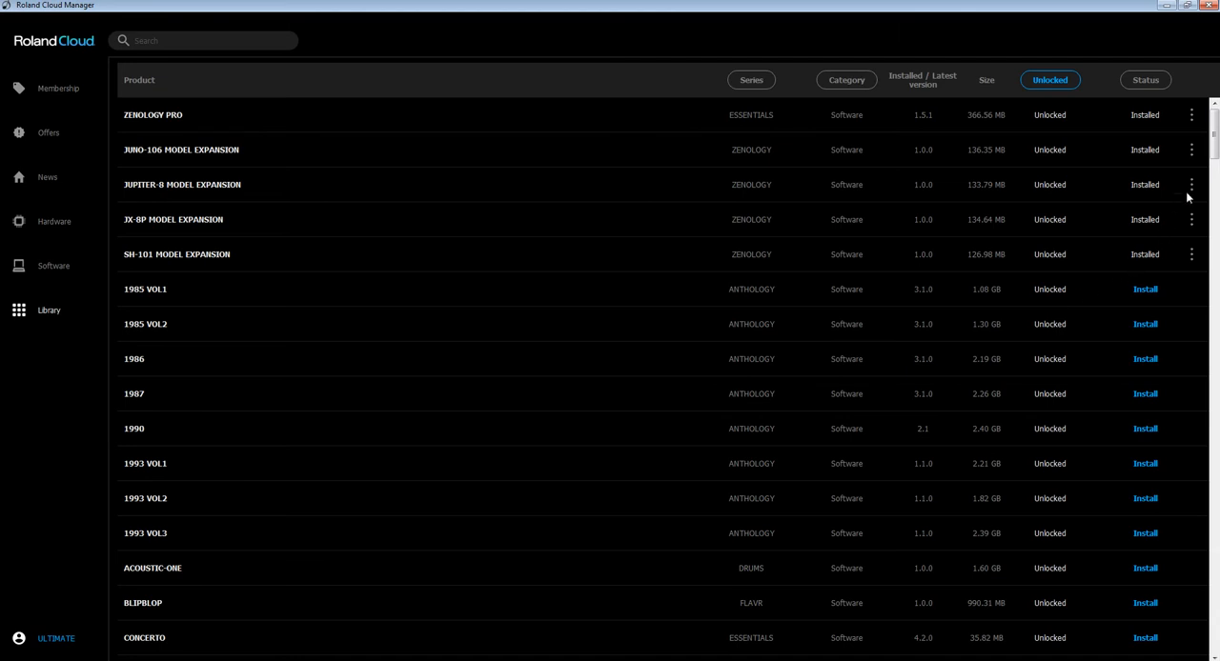
{"action": "scroll", "scroll_direction": "down", "scroll_amount": 3}
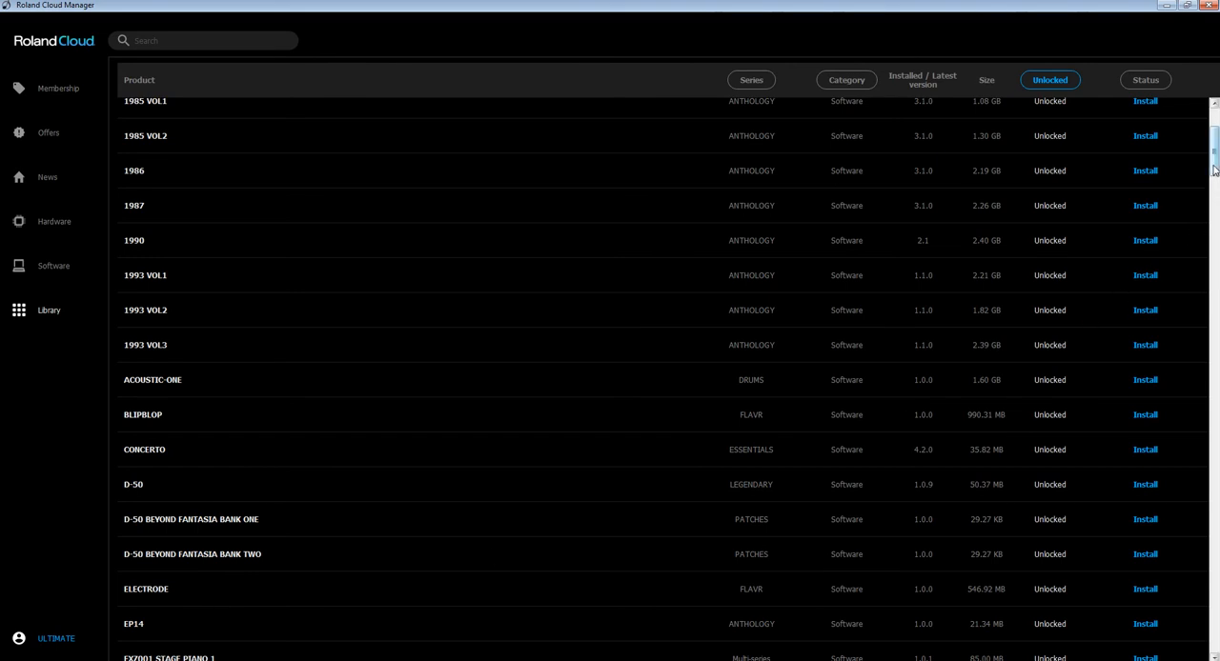
{"action": "scroll", "scroll_direction": "down", "scroll_amount": 3}
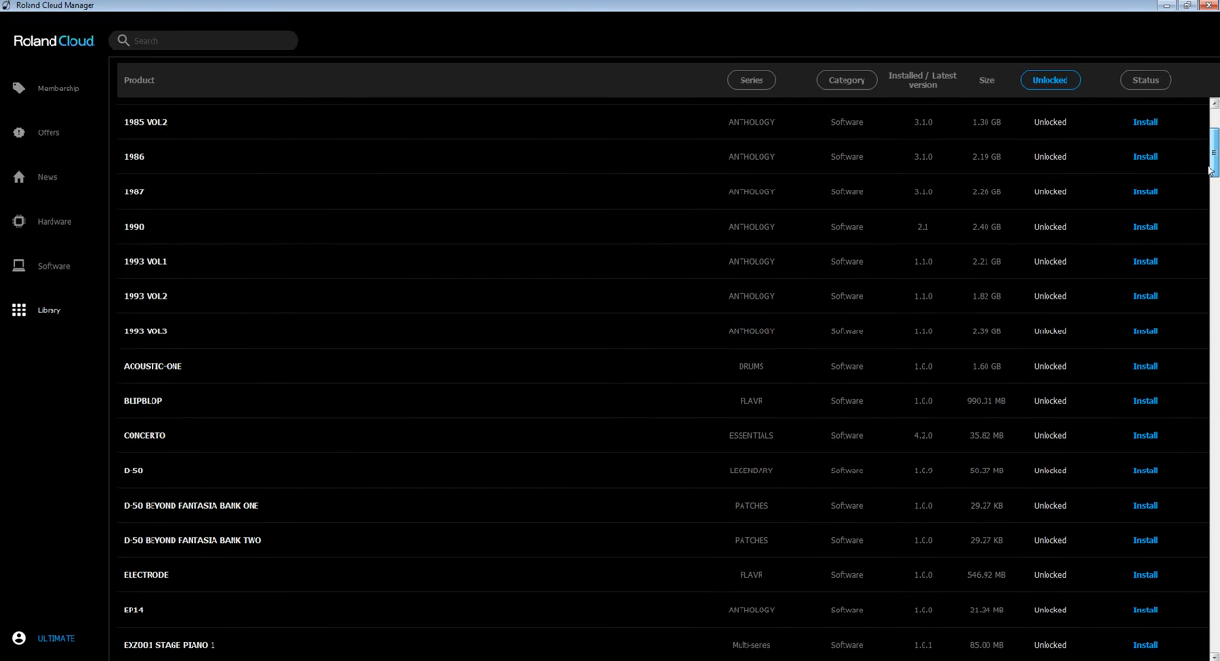
{"action": "scroll", "scroll_direction": "down", "scroll_amount": 3}
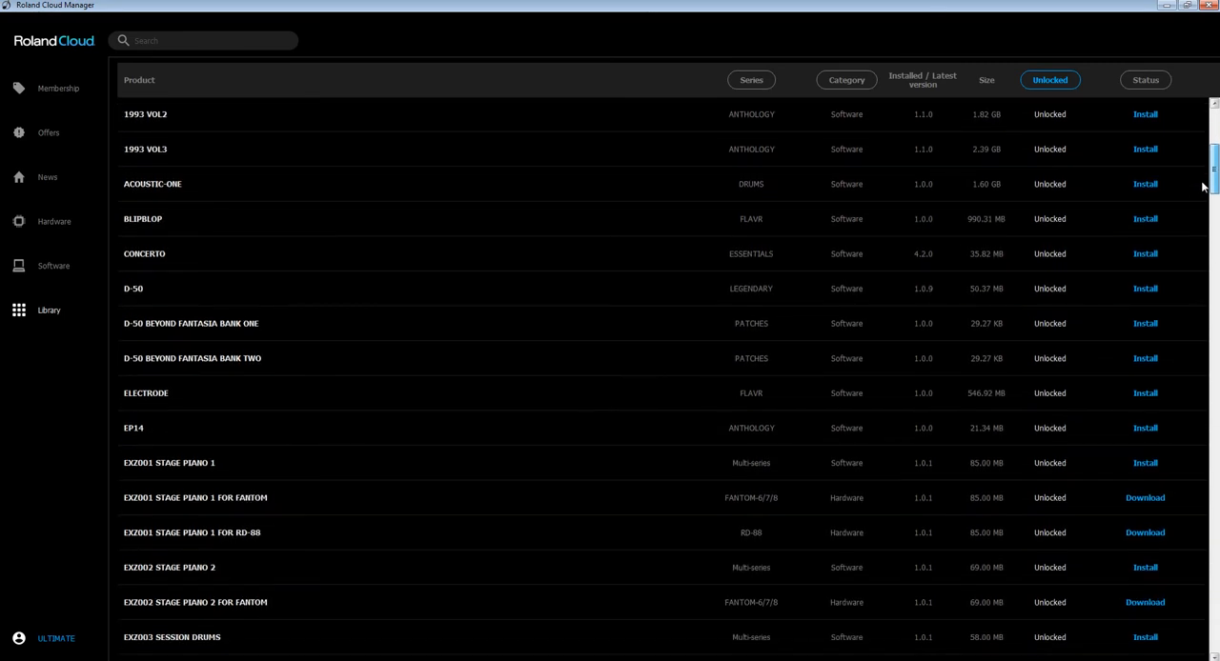
{"action": "scroll", "scroll_direction": "down", "scroll_amount": 3}
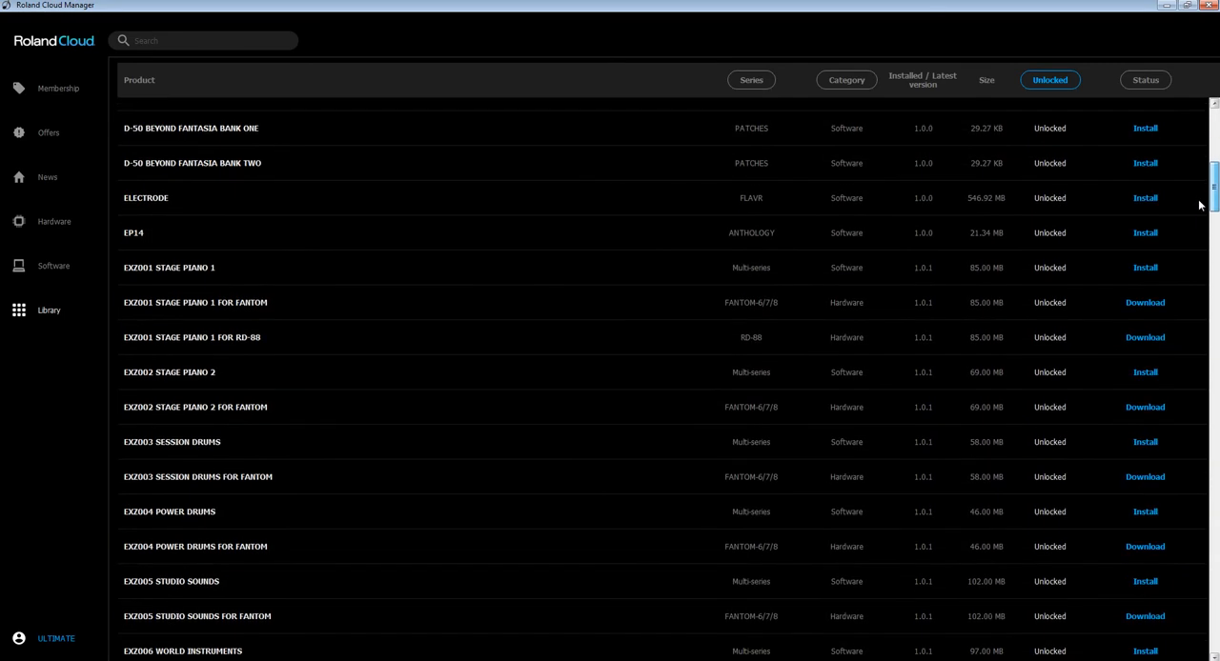
{"action": "scroll", "scroll_direction": "down", "scroll_amount": 3}
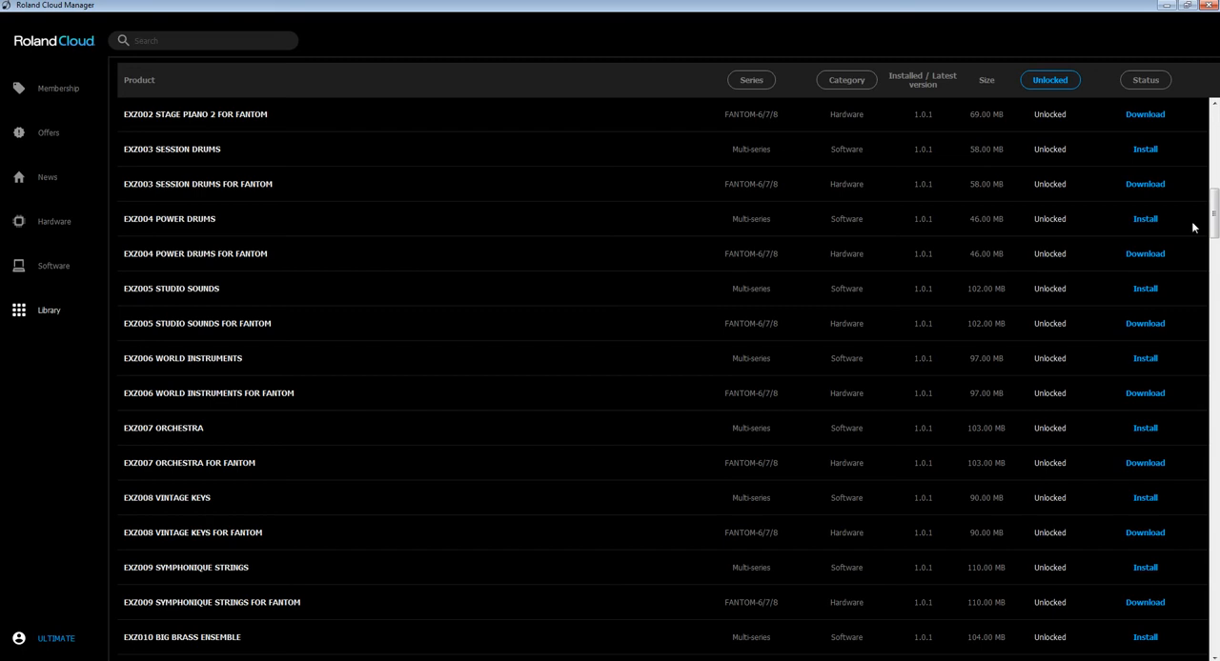
{"action": "scroll", "scroll_direction": "down", "scroll_amount": 3}
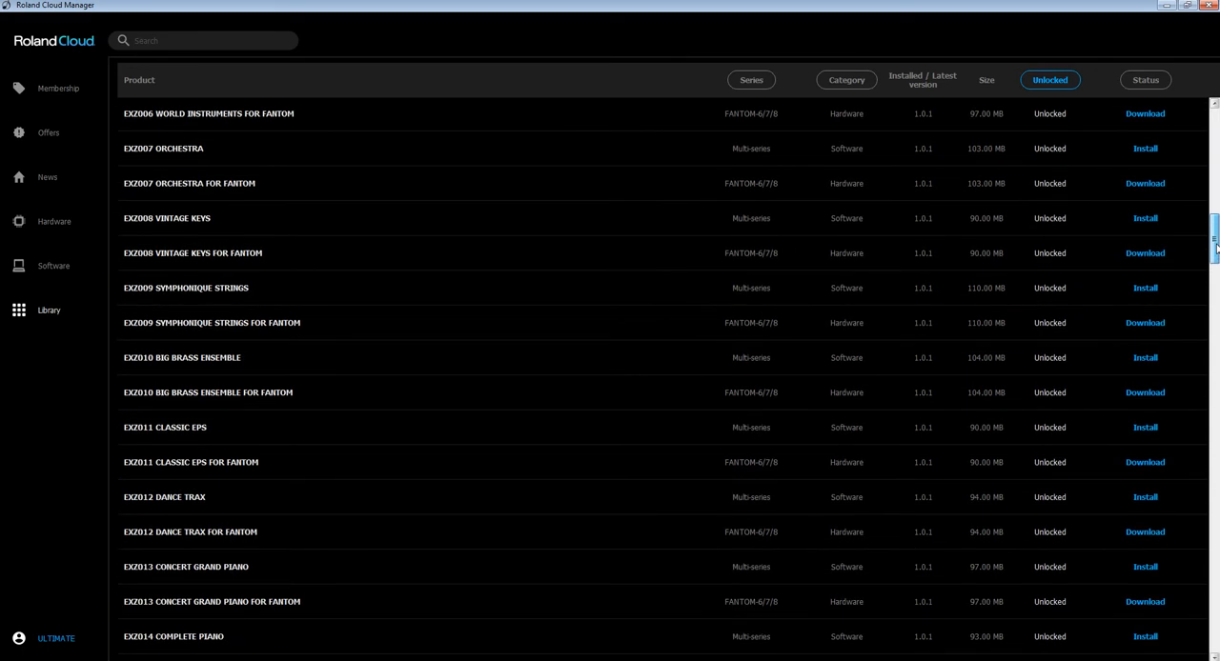
{"action": "scroll", "scroll_direction": "down", "scroll_amount": 3}
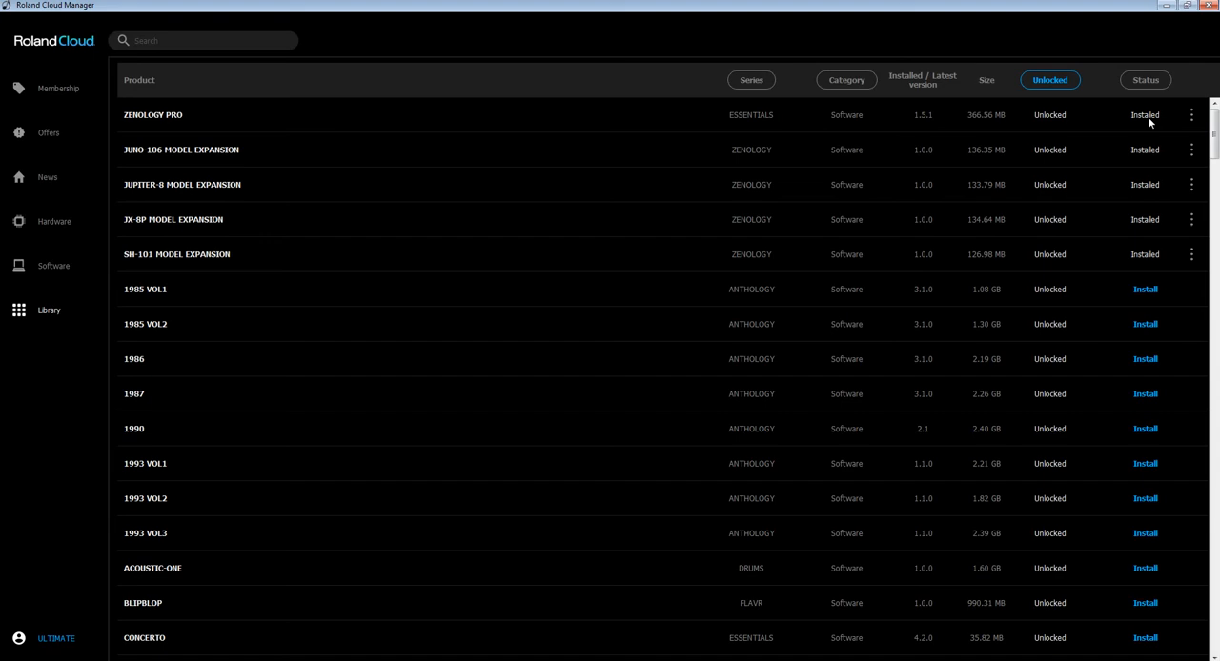
{"action": "scroll", "scroll_direction": "down", "scroll_amount": 3}
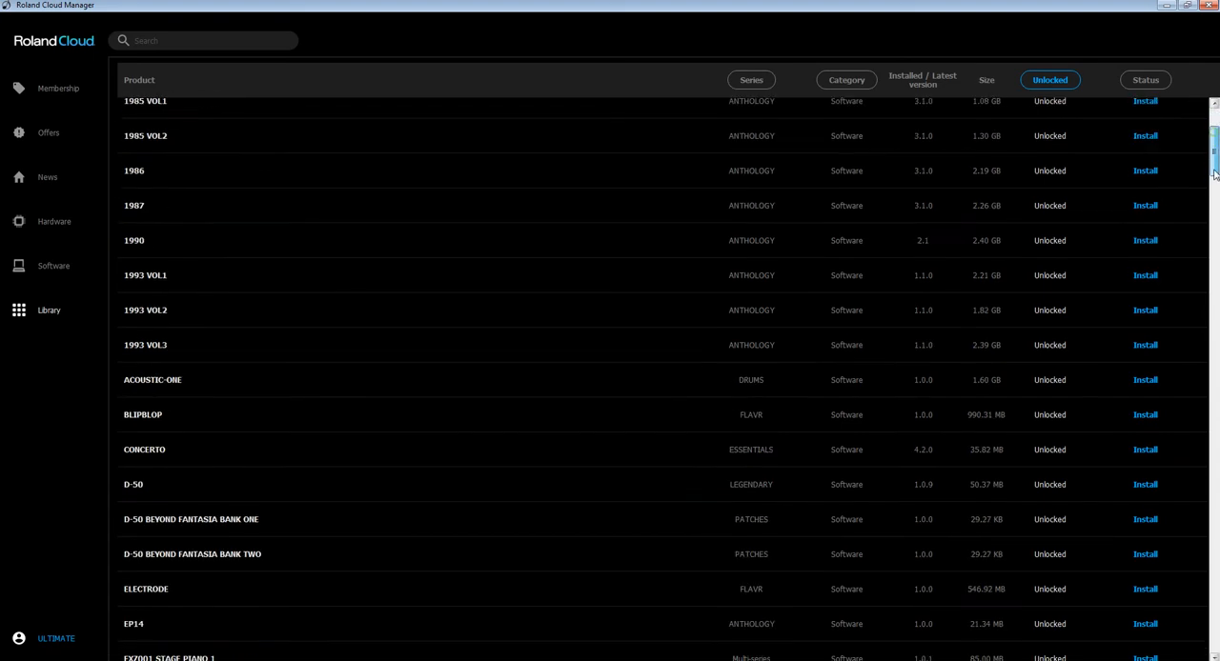
{"action": "scroll", "scroll_direction": "down", "scroll_amount": 3}
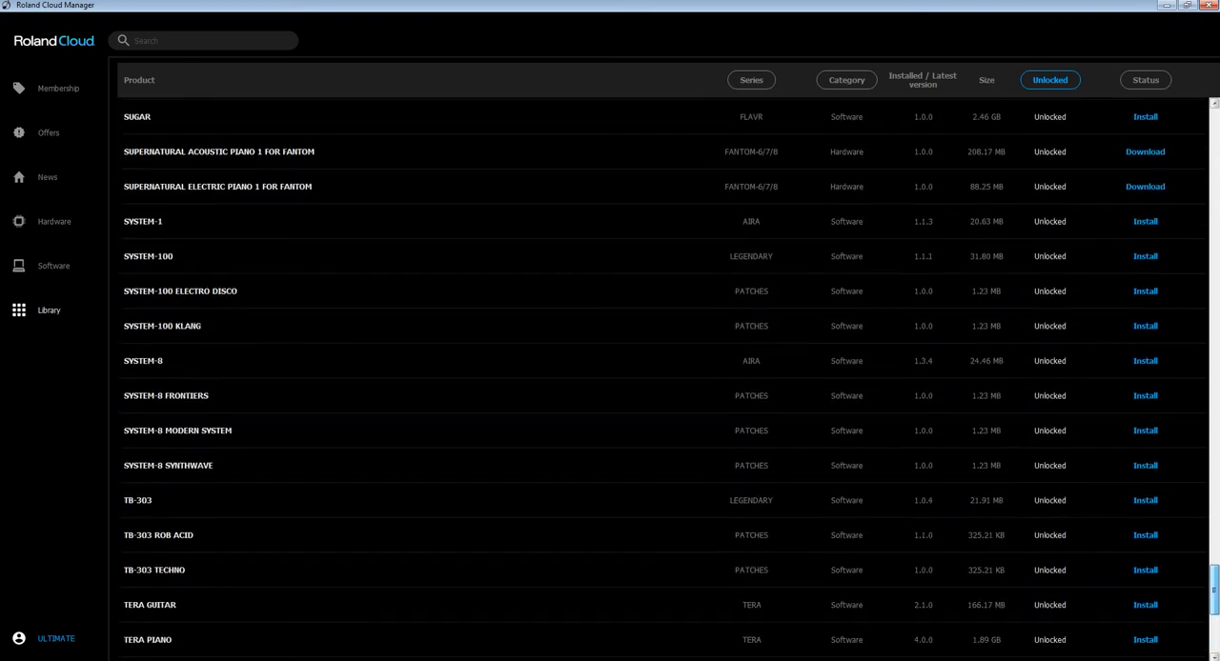
{"action": "scroll", "scroll_direction": "down", "scroll_amount": 3}
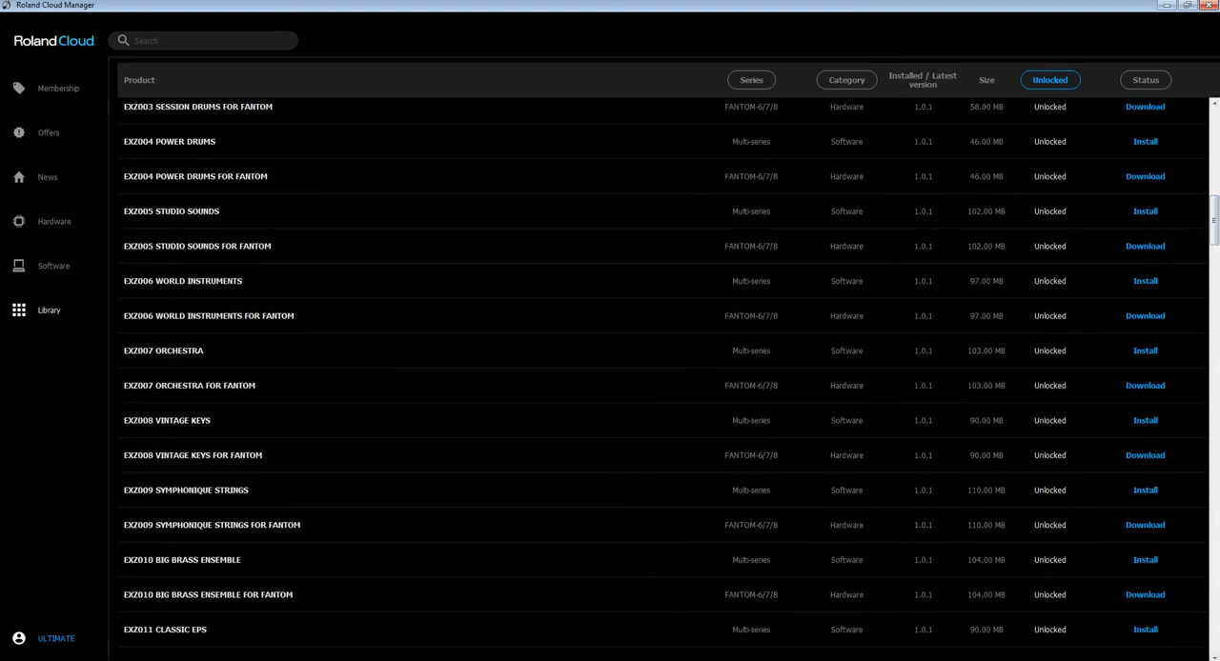
{"action": "scroll", "scroll_direction": "up", "scroll_amount": 3}
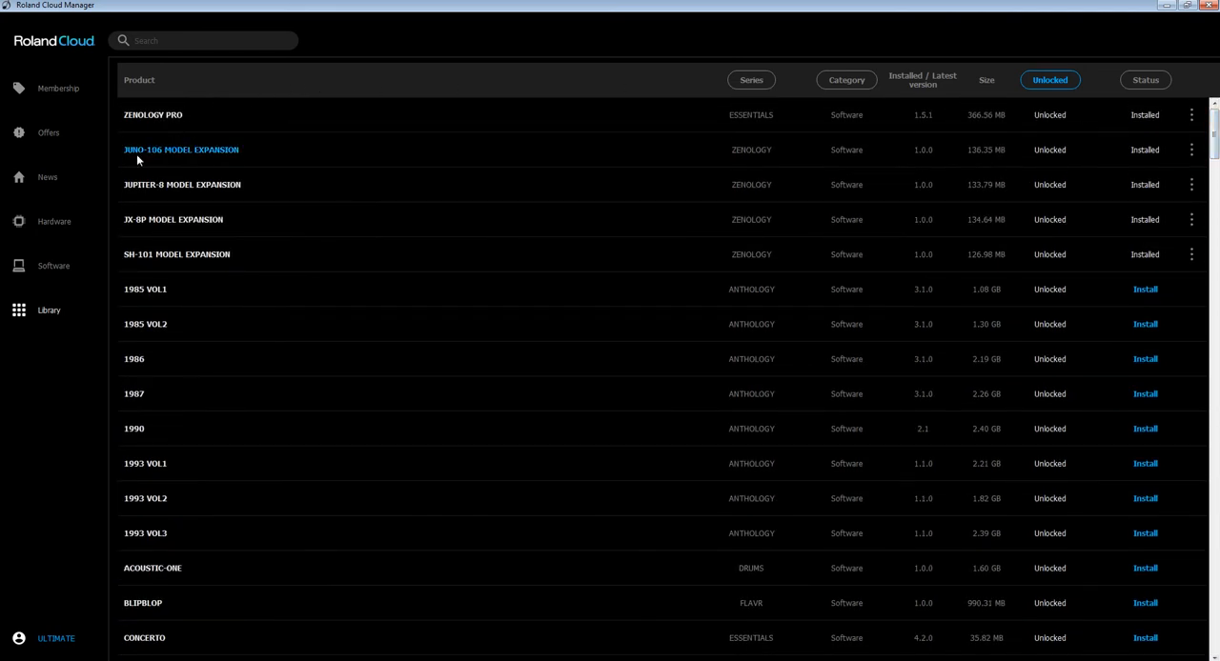
{"action": "mouse_move", "coordinate": [160, 164]}
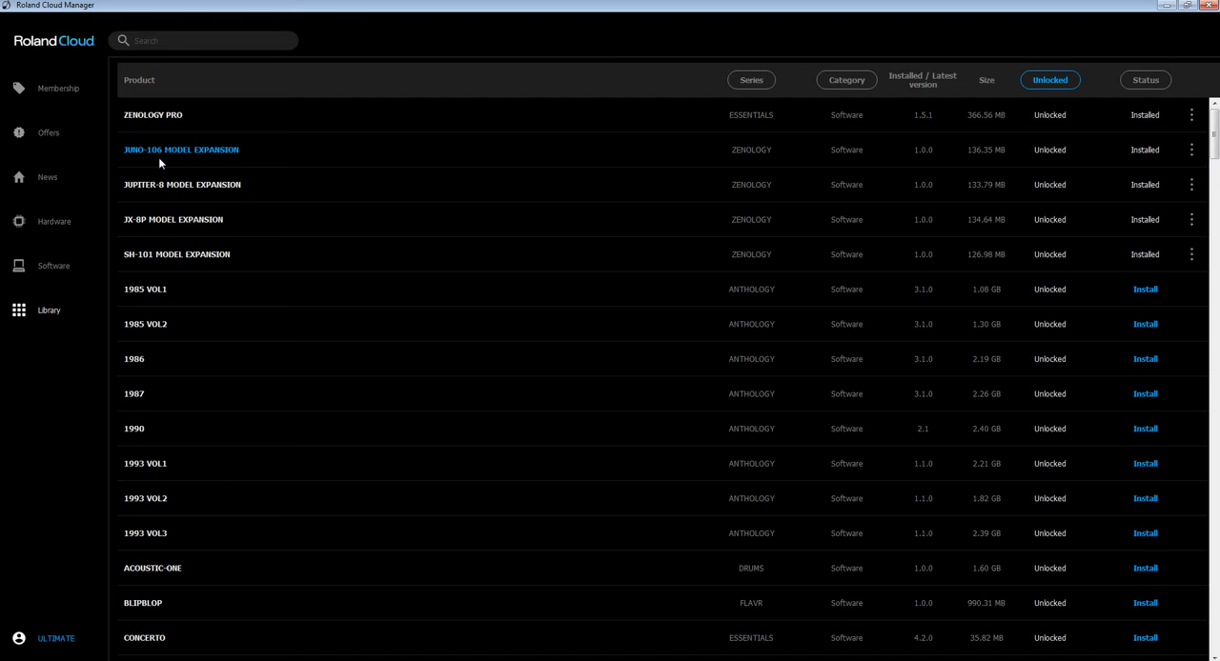
{"action": "mouse_move", "coordinate": [172, 164]}
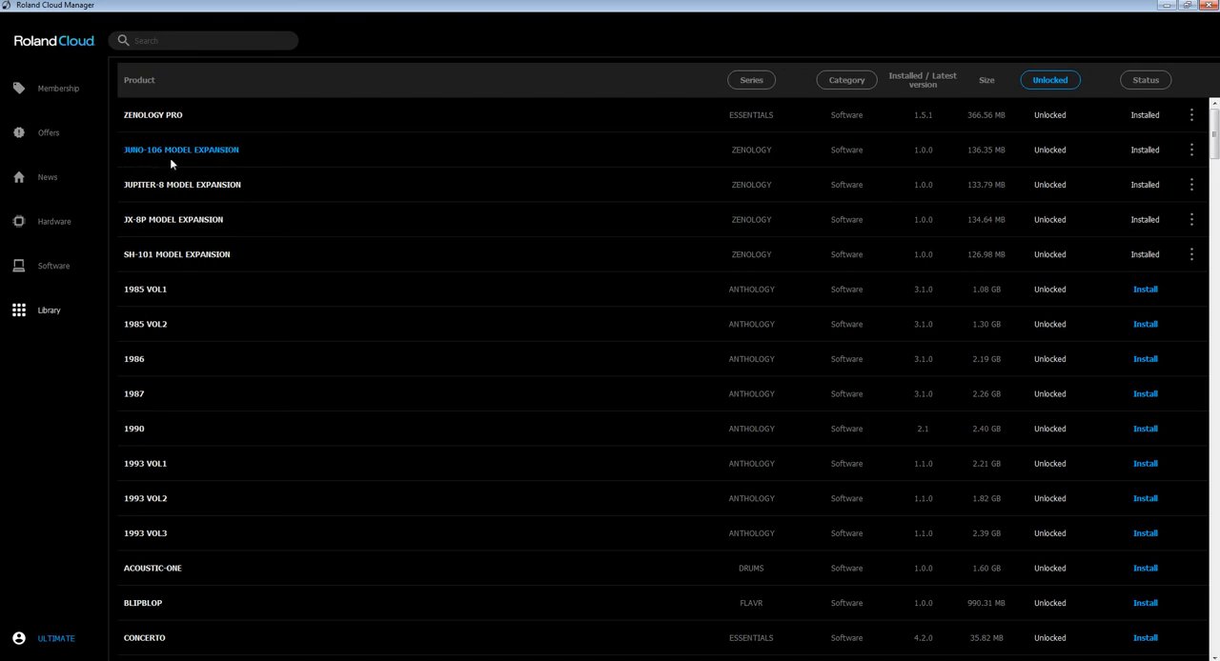
{"action": "mouse_move", "coordinate": [204, 149]}
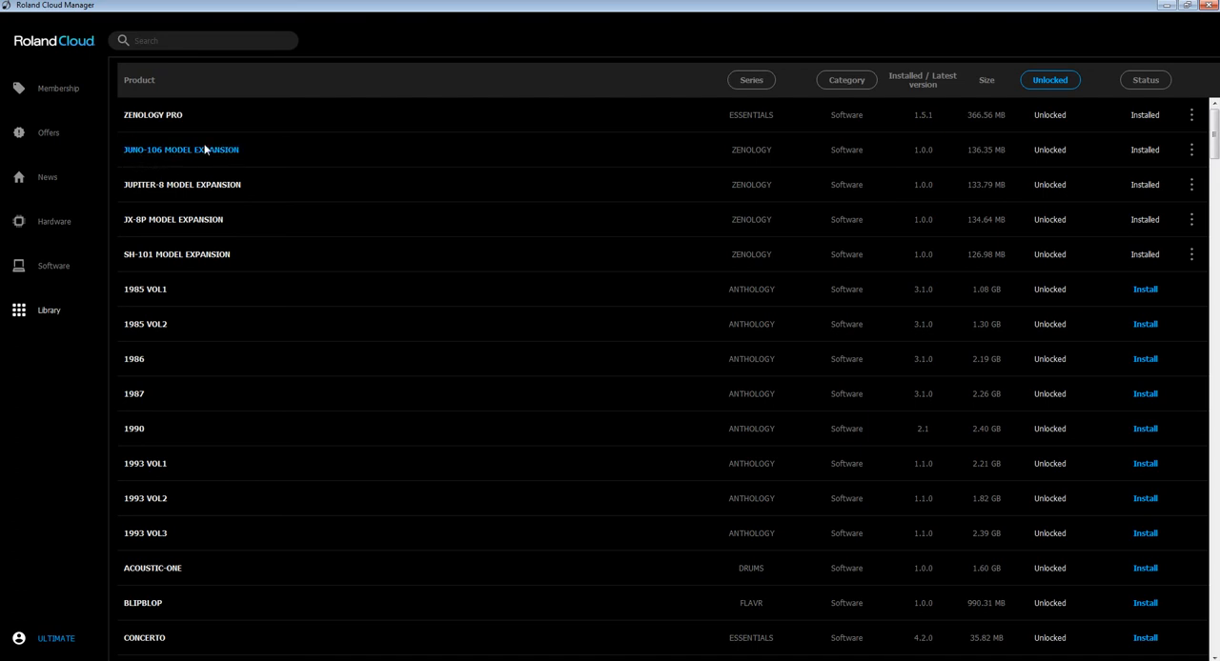
{"action": "mouse_move", "coordinate": [468, 221]}
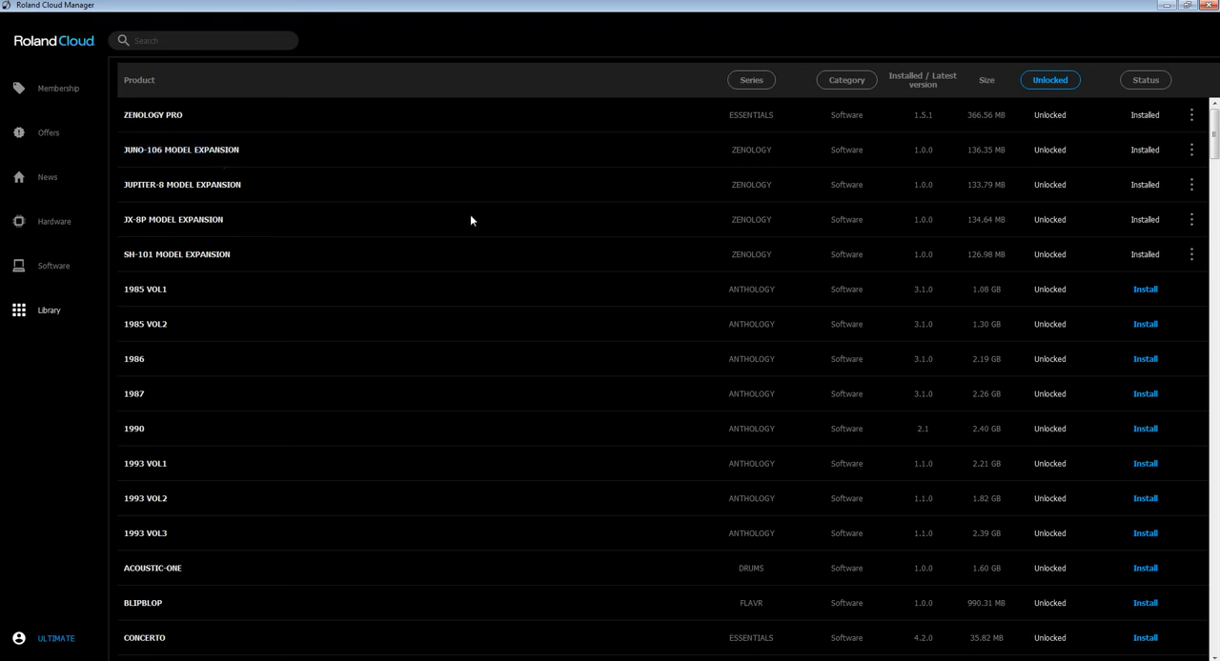
{"action": "mouse_move", "coordinate": [629, 211]}
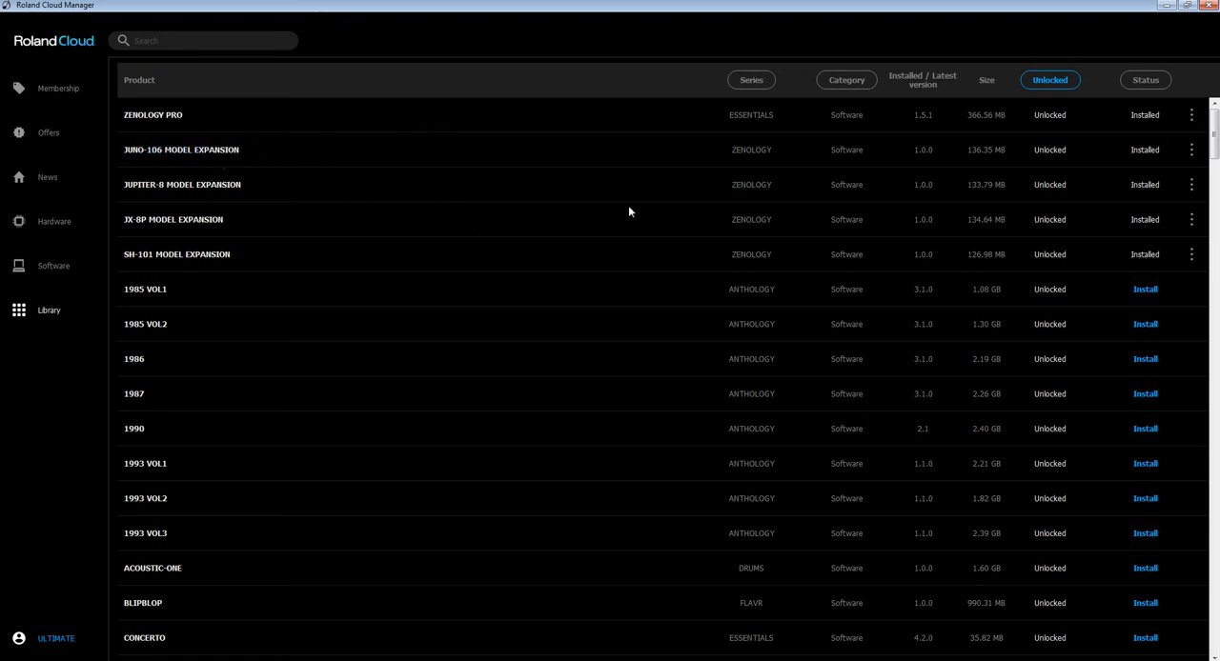
{"action": "scroll", "scroll_direction": "down", "scroll_amount": 3}
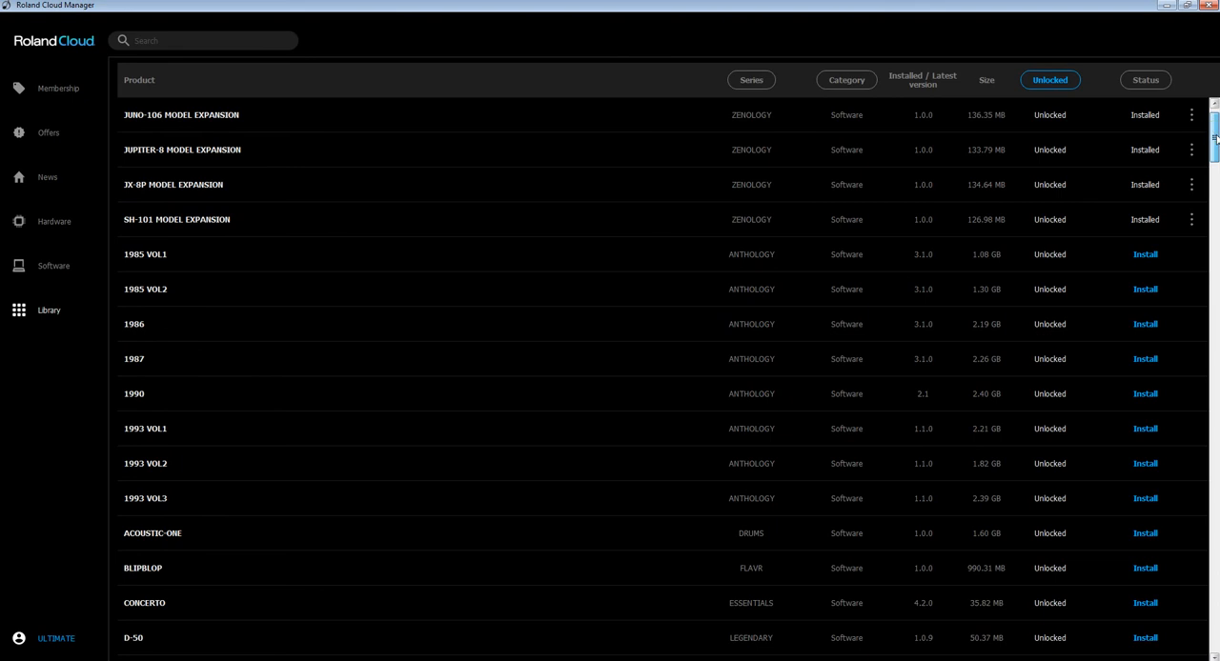
{"action": "scroll", "scroll_direction": "down", "scroll_amount": 3}
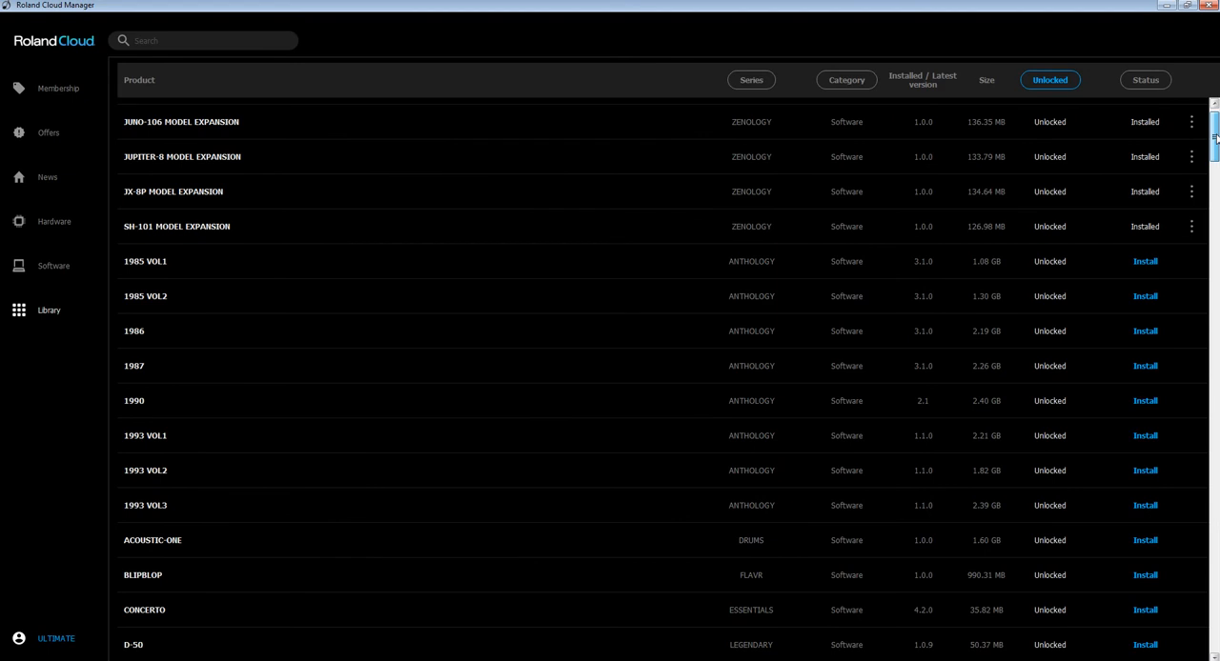